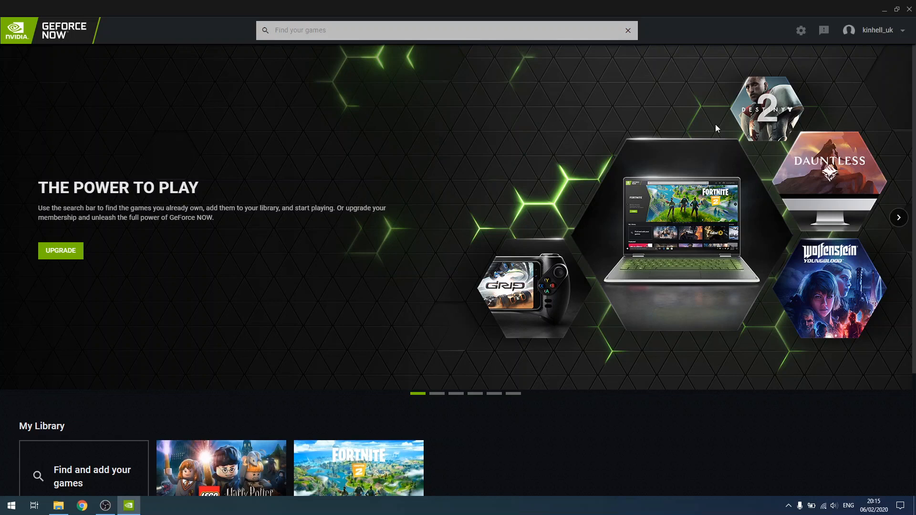
mouse_move(721, 5)
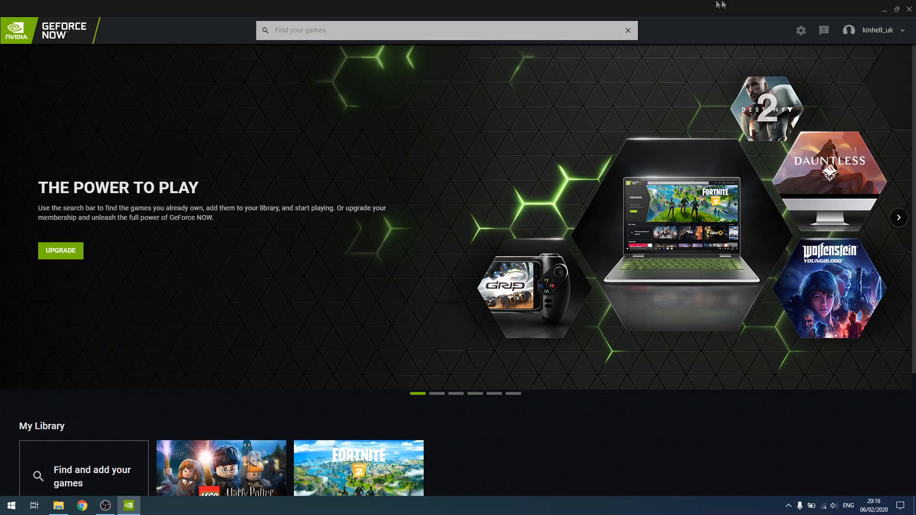
mouse_move(494, 51)
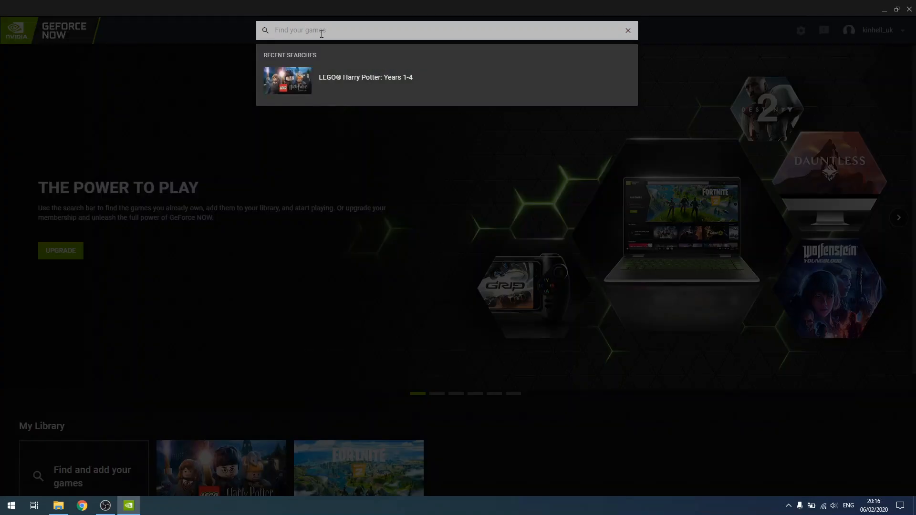
Search GeForce NOW for 'lego', then 'fall', then 'steam' to list Steam results
text(lego)
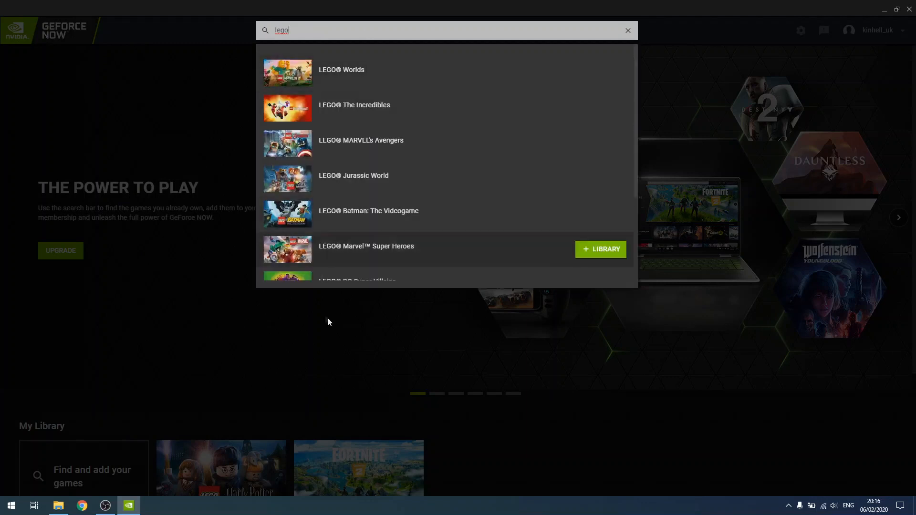
mouse_move(309, 84)
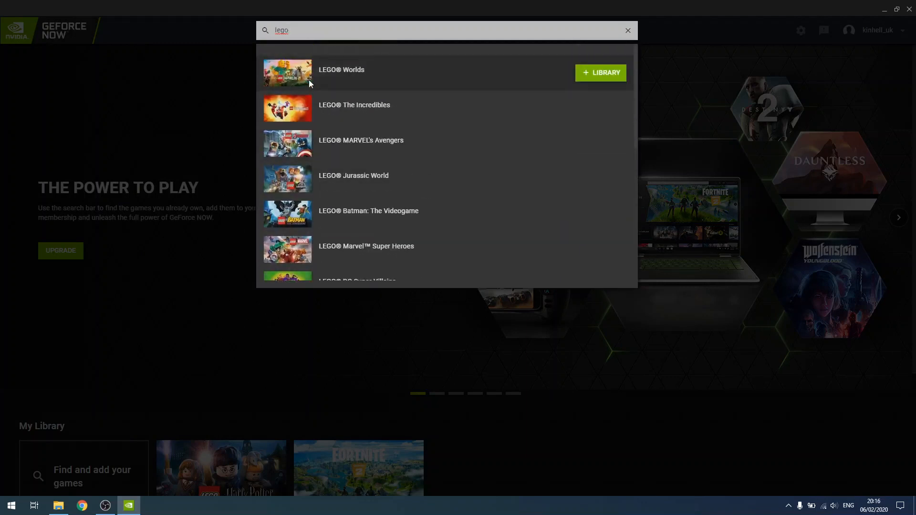
text(fall)
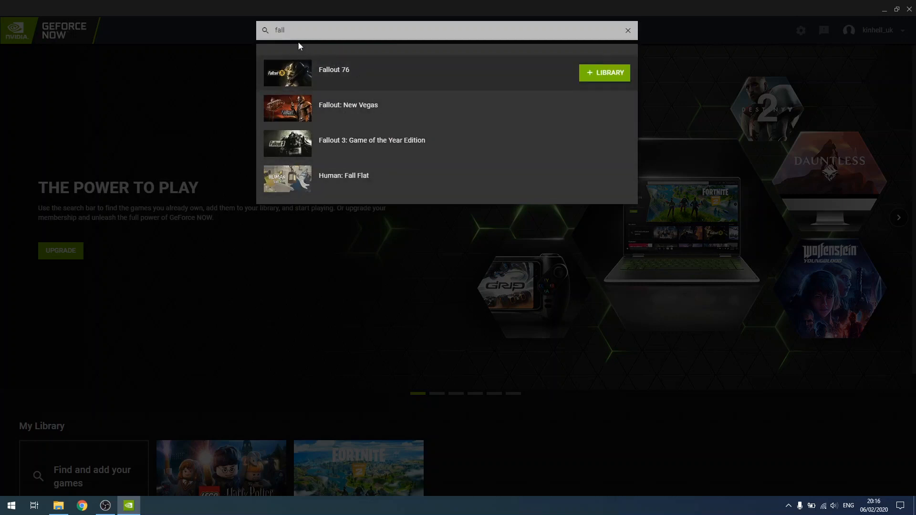
mouse_move(332, 29)
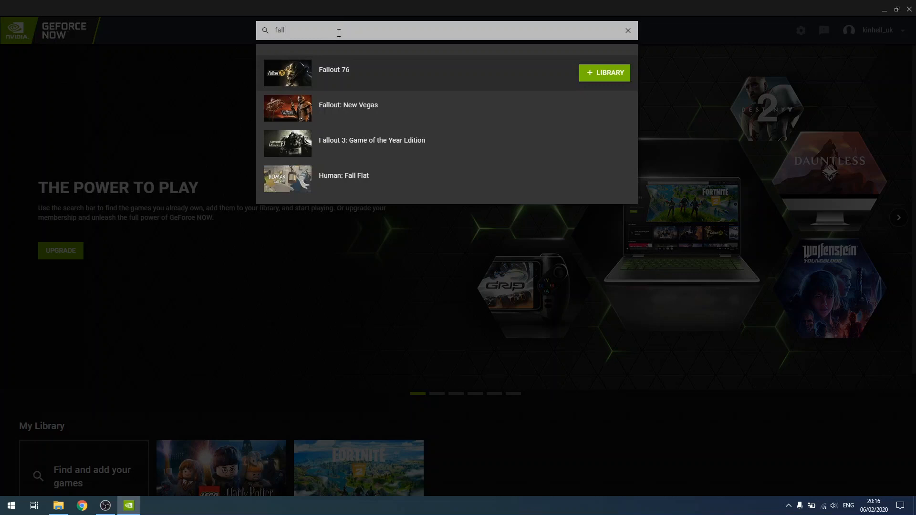
text(steam)
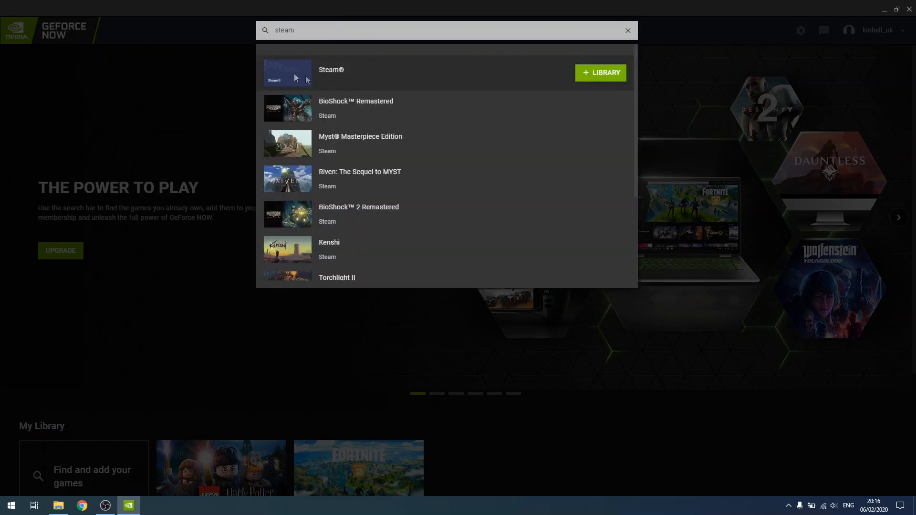
Add Steam to My Library, confirm ownership, and launch it with Play
click(600, 73)
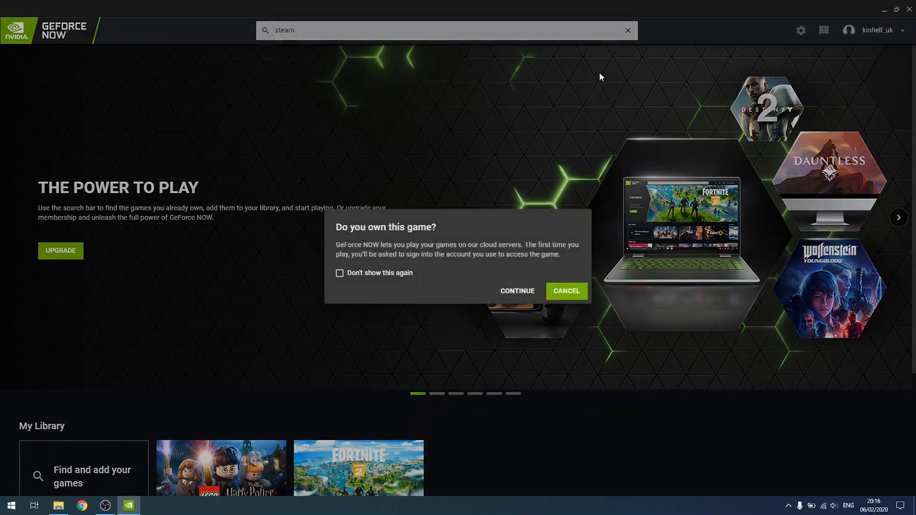
mouse_move(403, 285)
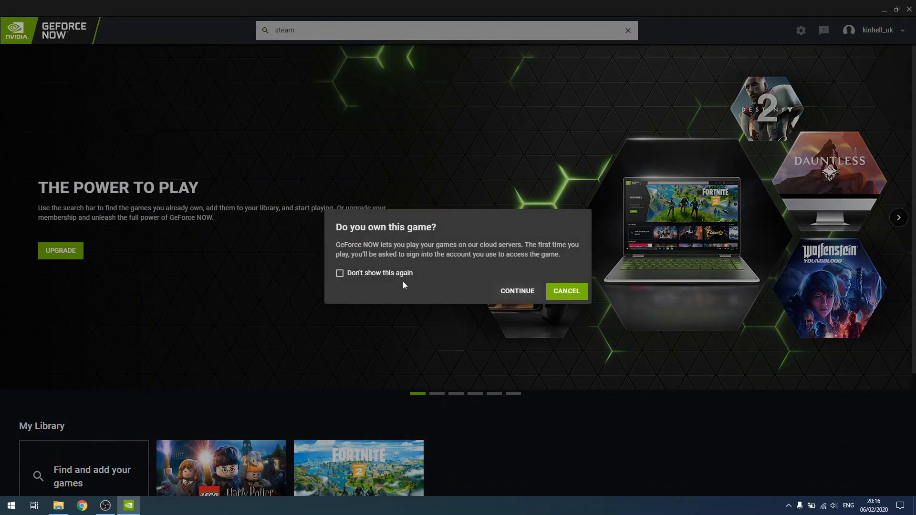
mouse_move(390, 282)
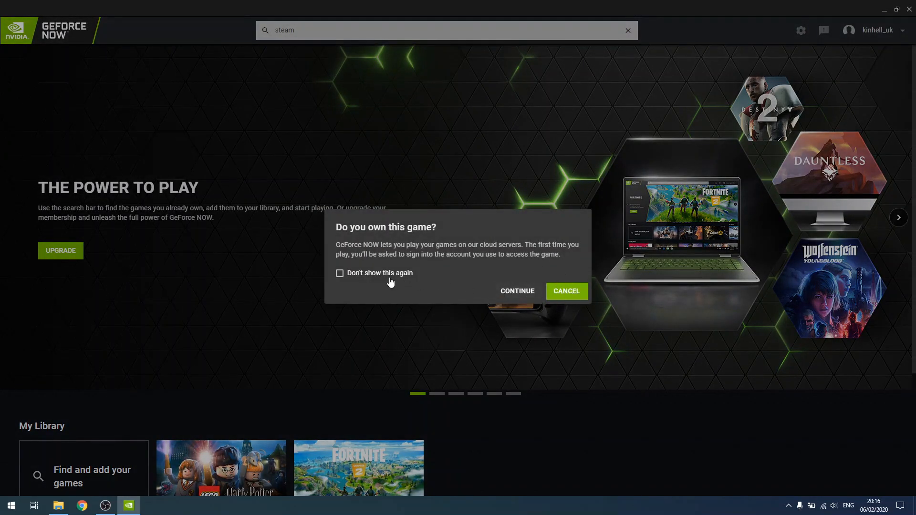
click(565, 291)
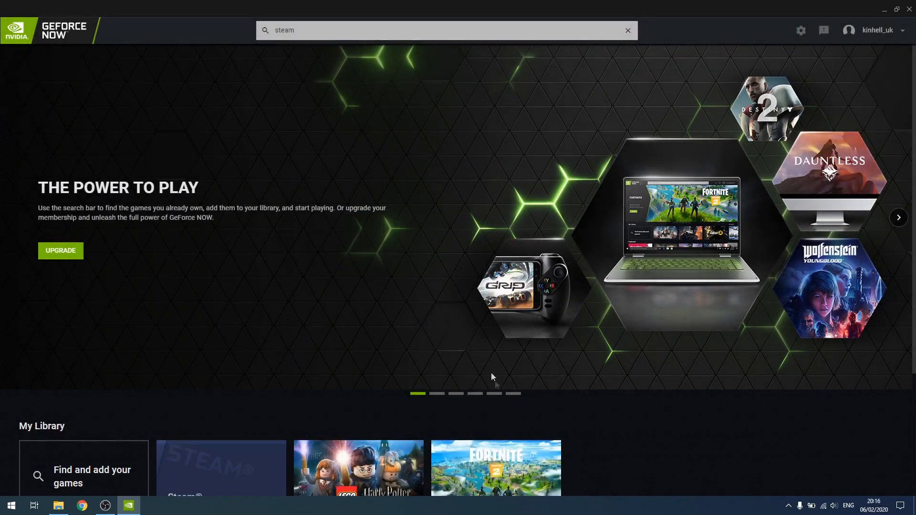
scroll(down, 3)
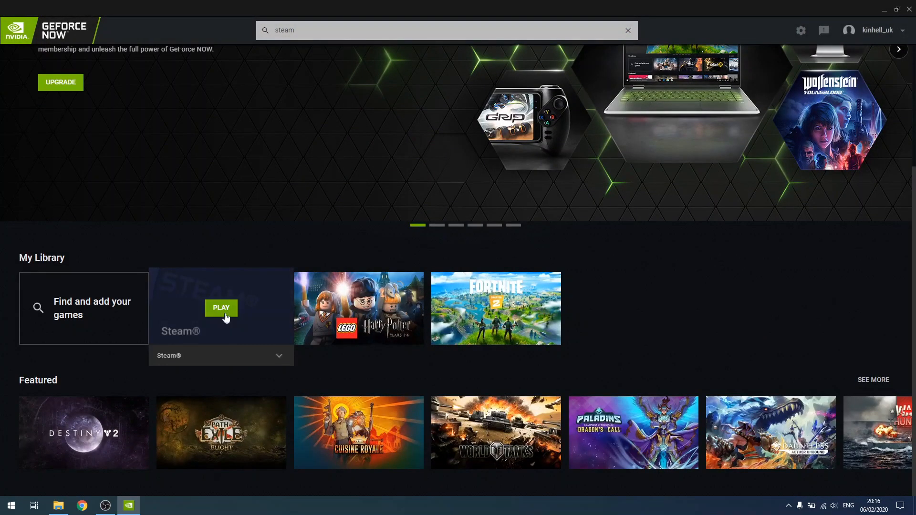
click(221, 308)
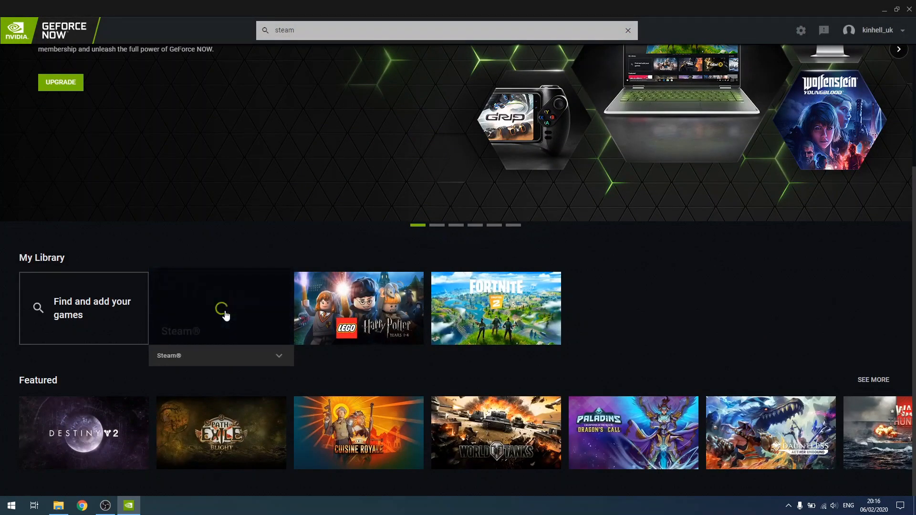
Wait for the cloud Steam session to load until the login window appears
click(221, 308)
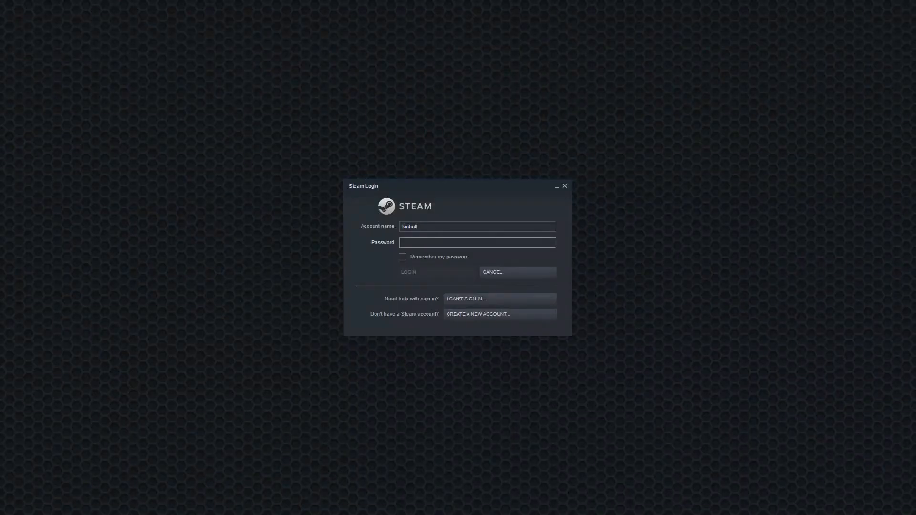
Log in to Steam and authorize this computer with the emailed Steam Guard code
click(477, 243)
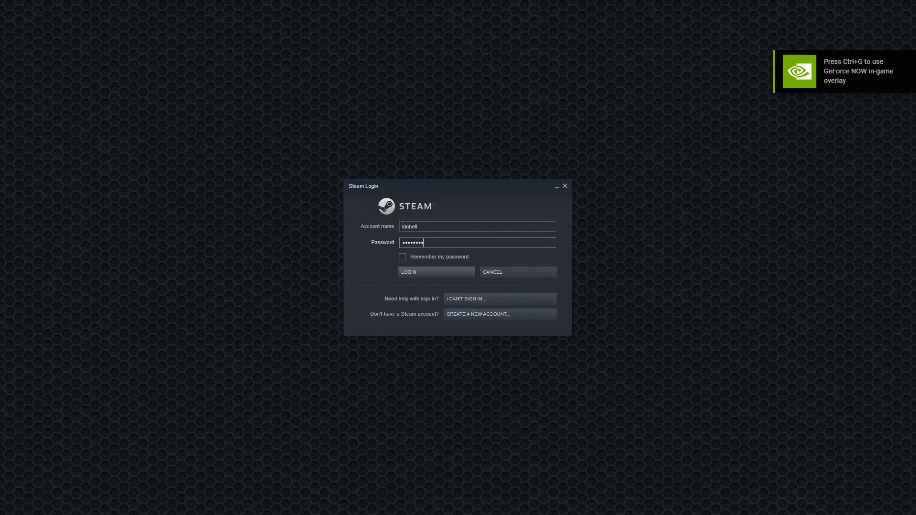
click(435, 271)
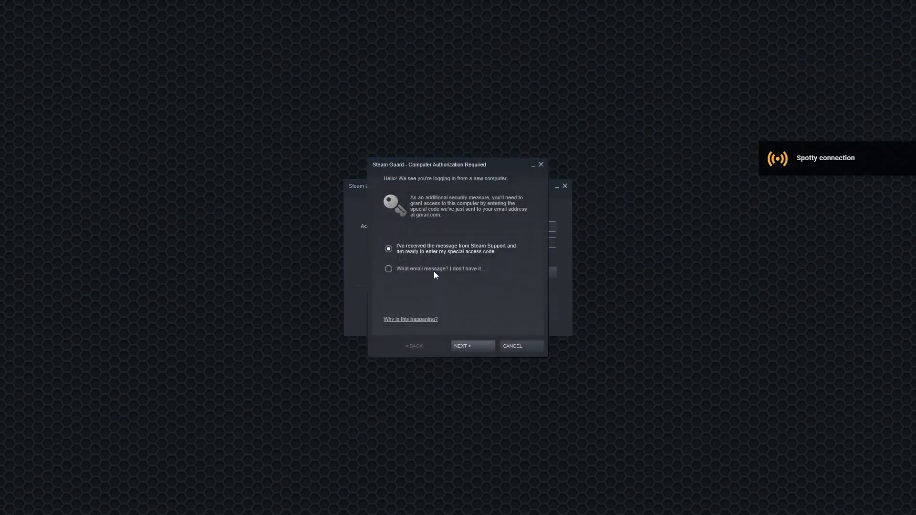
click(472, 345)
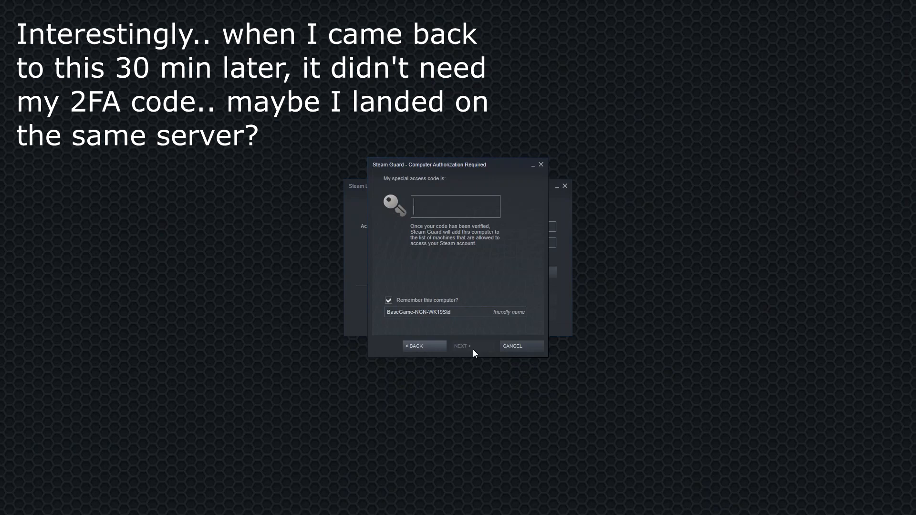
text(479)
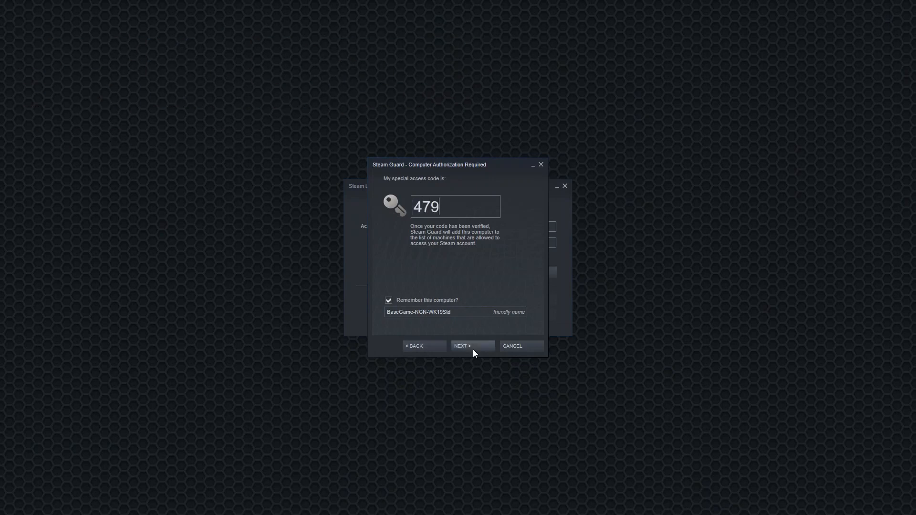
text(NV)
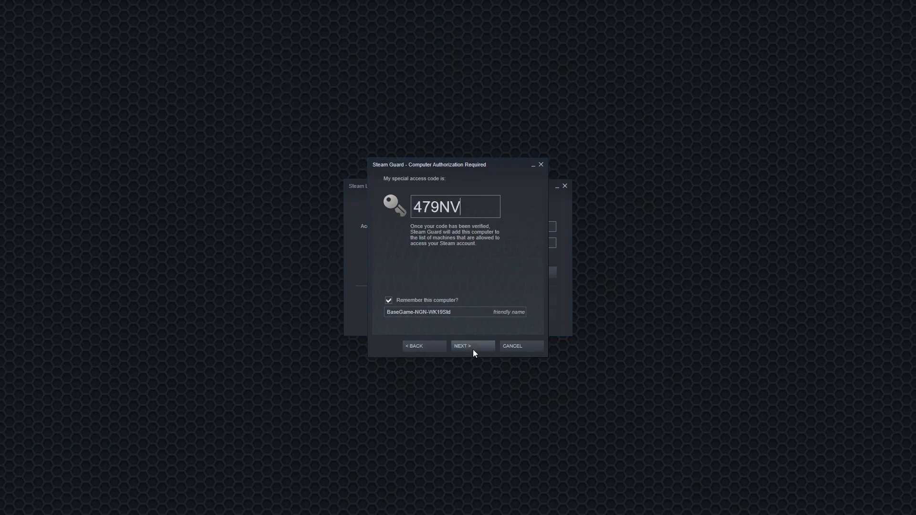
click(472, 345)
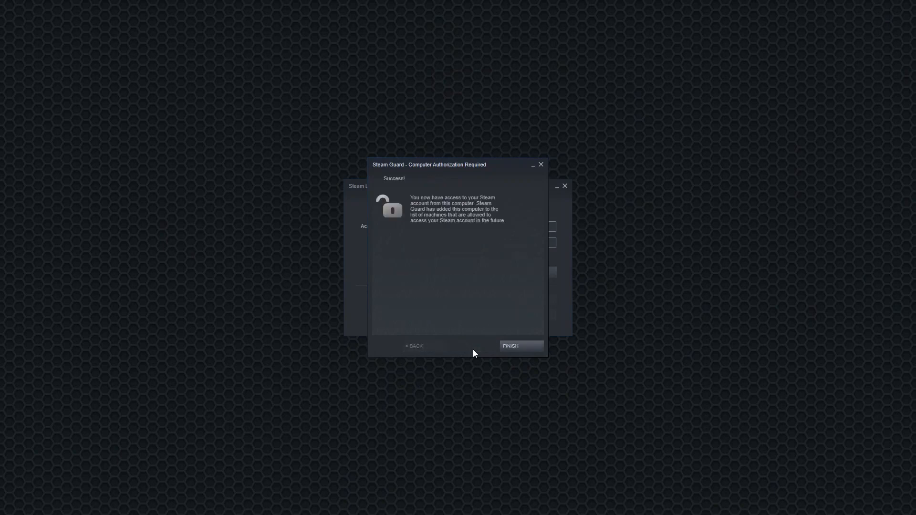
click(510, 346)
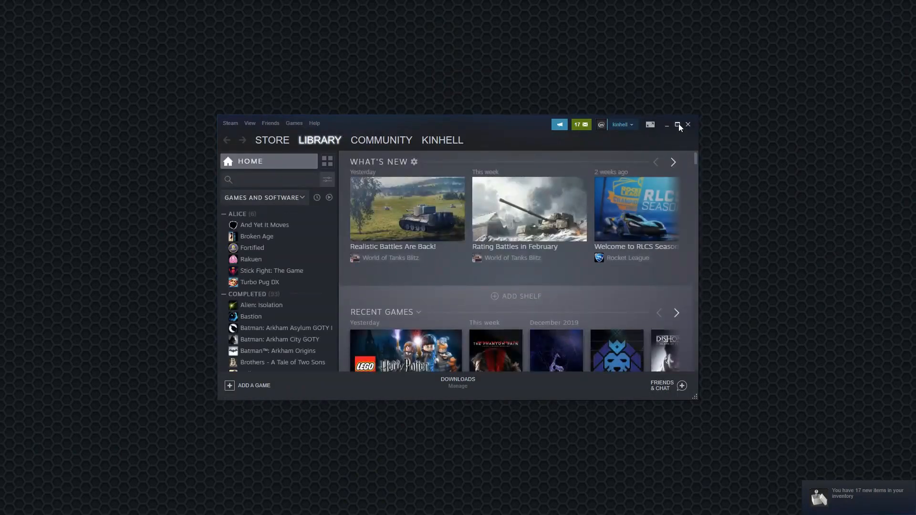
Maximize Steam, search the library for 'stick', and open Stick Fight: The Game
click(677, 125)
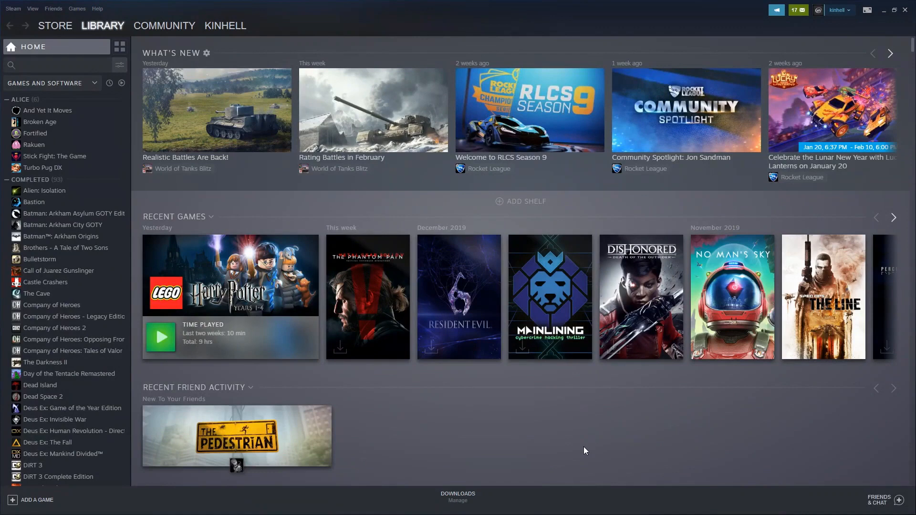
click(55, 65)
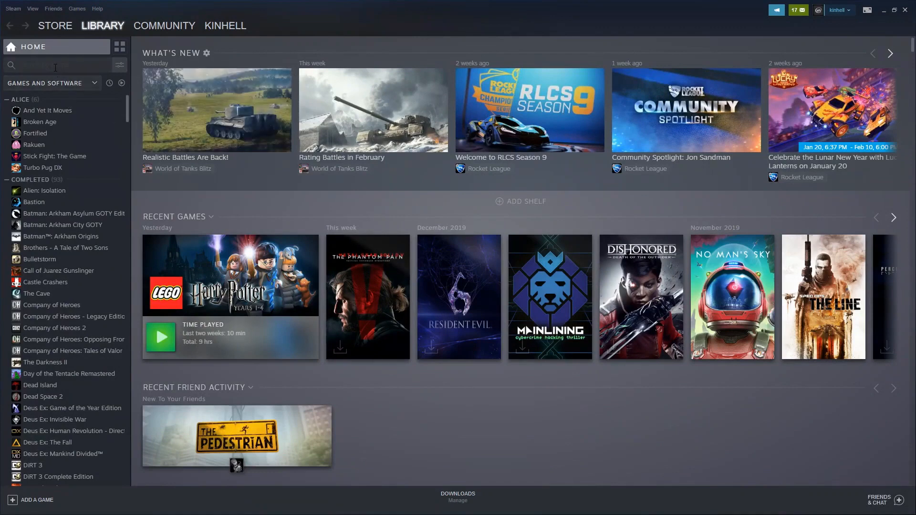
text(s)
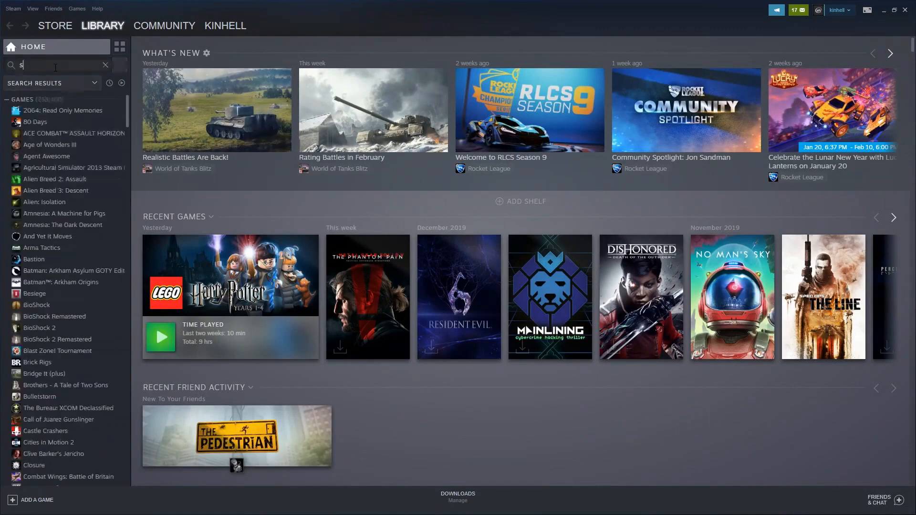
text(tick)
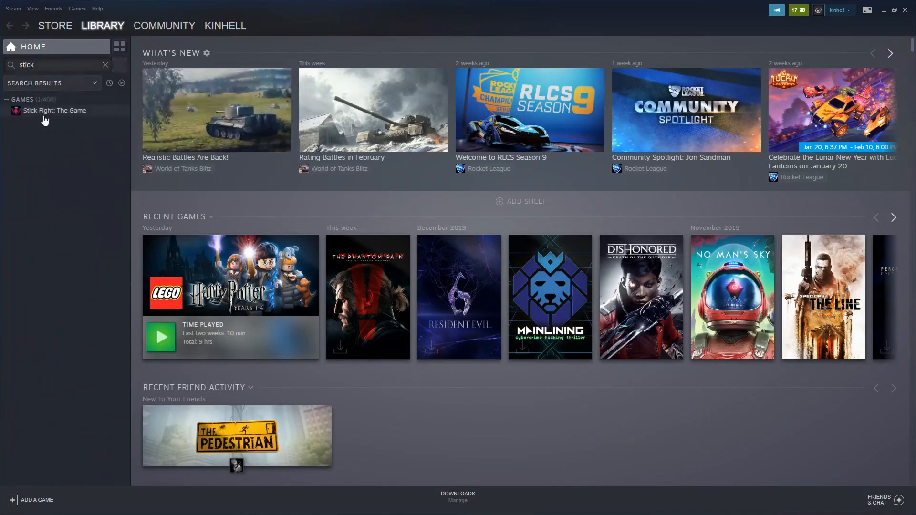
click(55, 110)
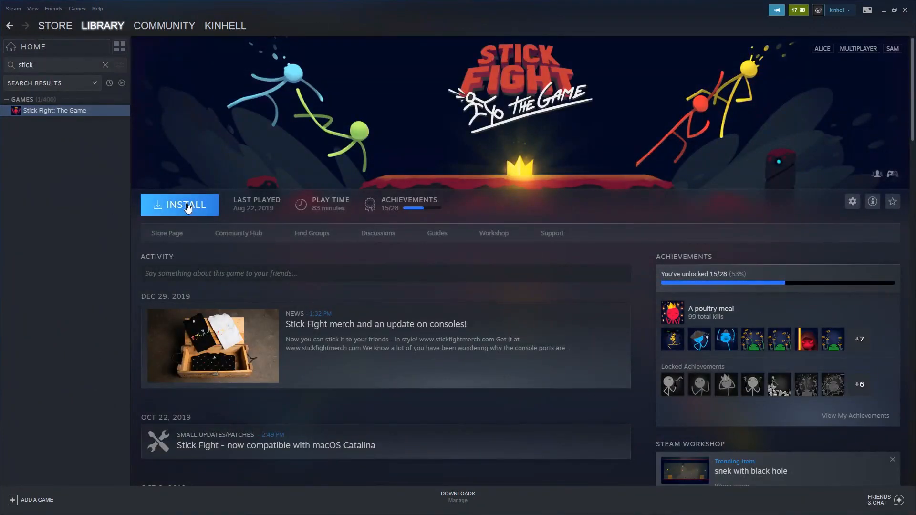
Install Stick Fight: The Game, dismissing the GeForce NOW support notice
click(187, 205)
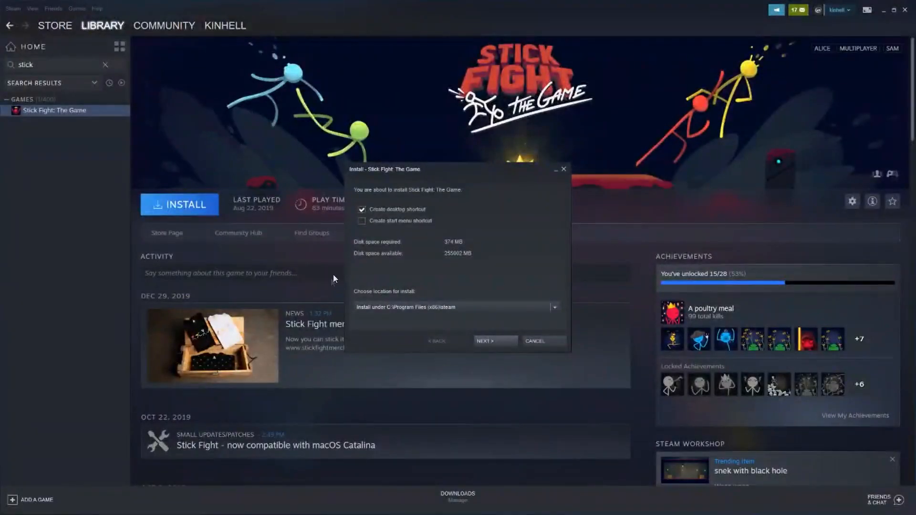
mouse_move(426, 264)
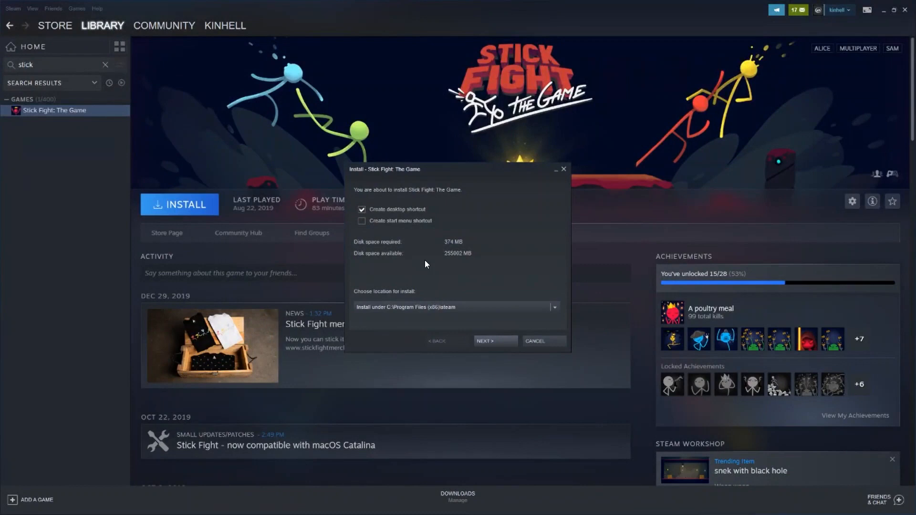
mouse_move(446, 246)
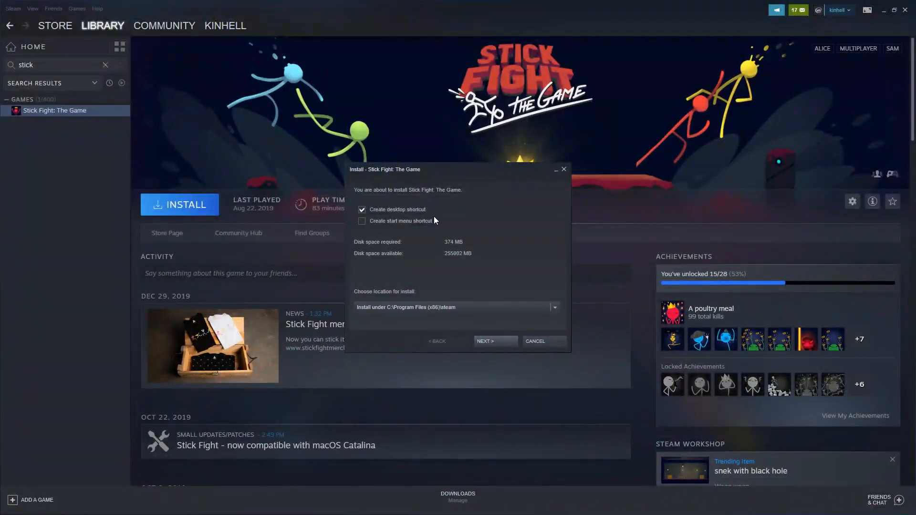
mouse_move(438, 235)
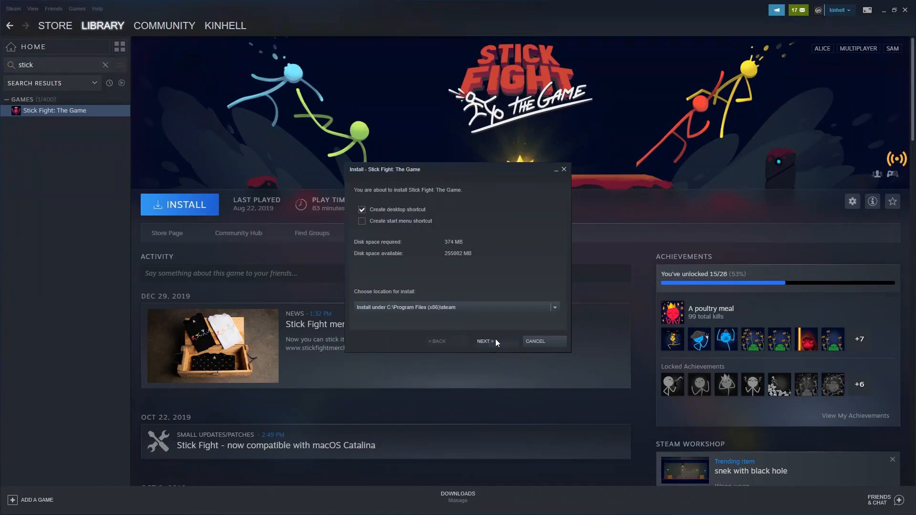
click(485, 341)
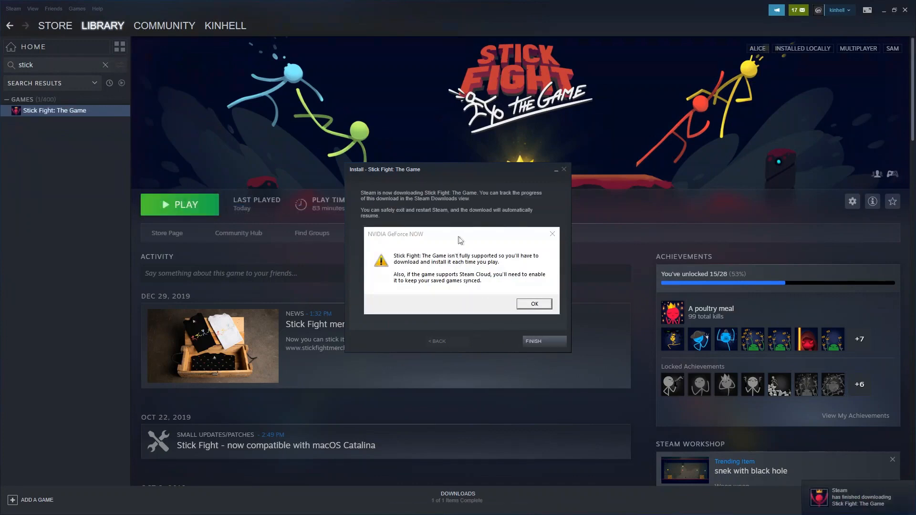
click(533, 303)
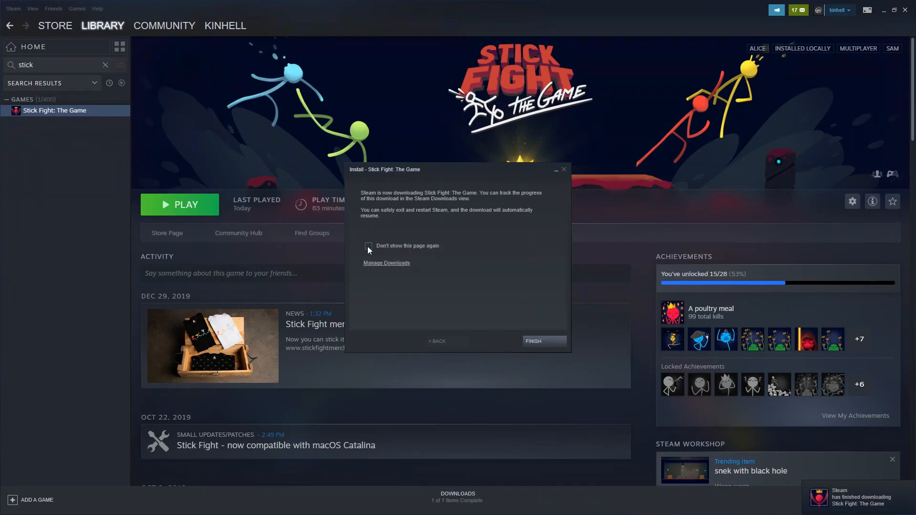
mouse_move(387, 200)
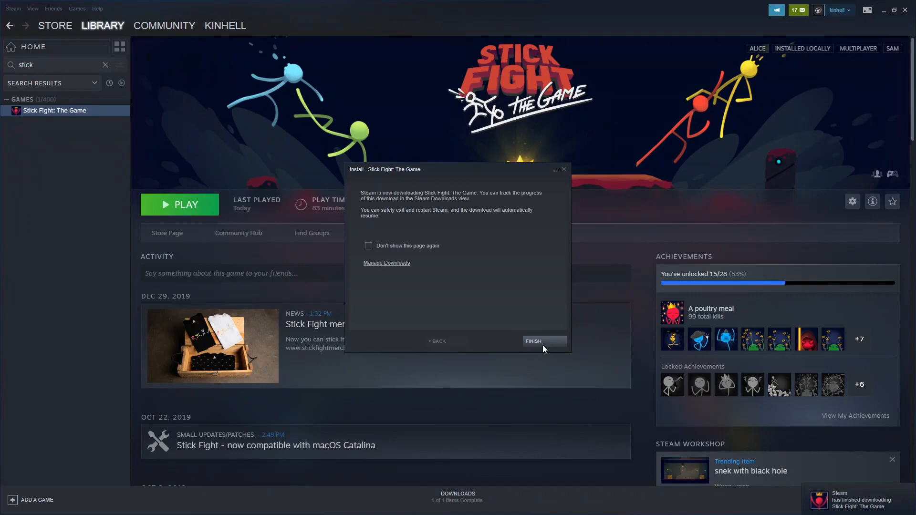
click(533, 342)
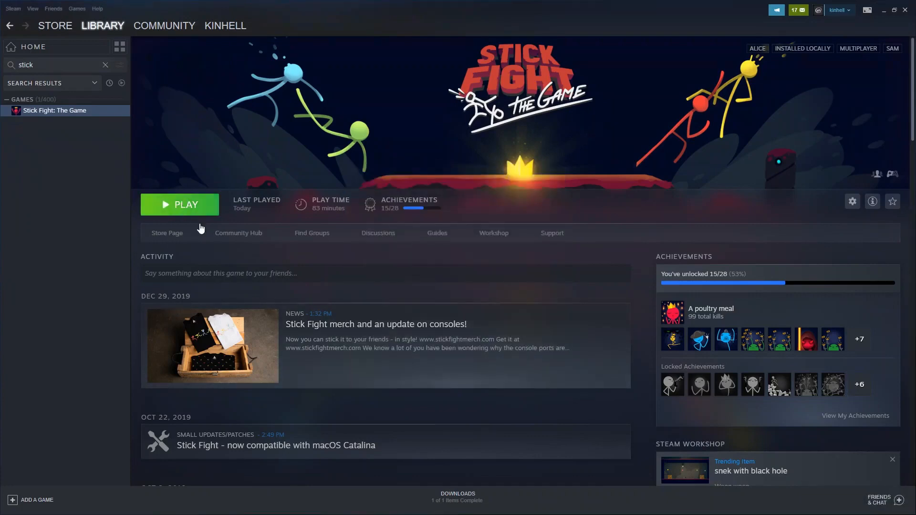
Launch Stick Fight: The Game to its join screen, then quit back to Steam
click(180, 205)
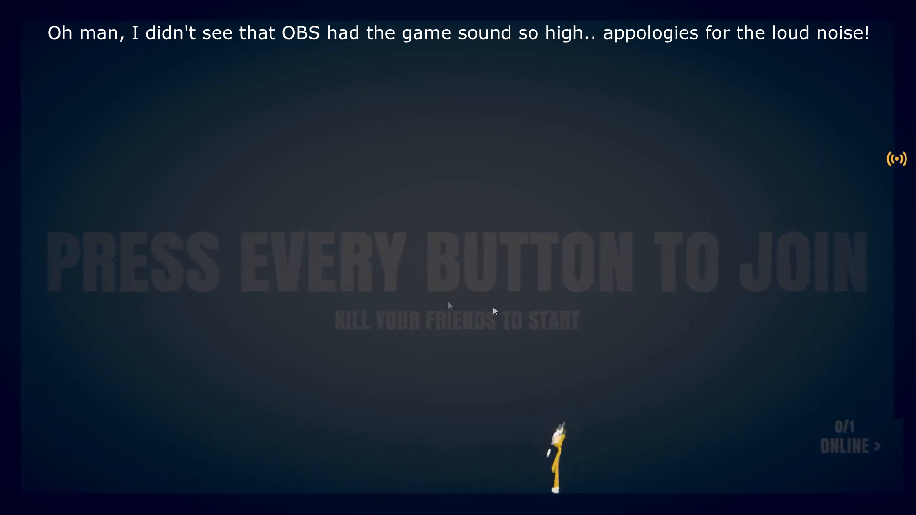
key(Escape)
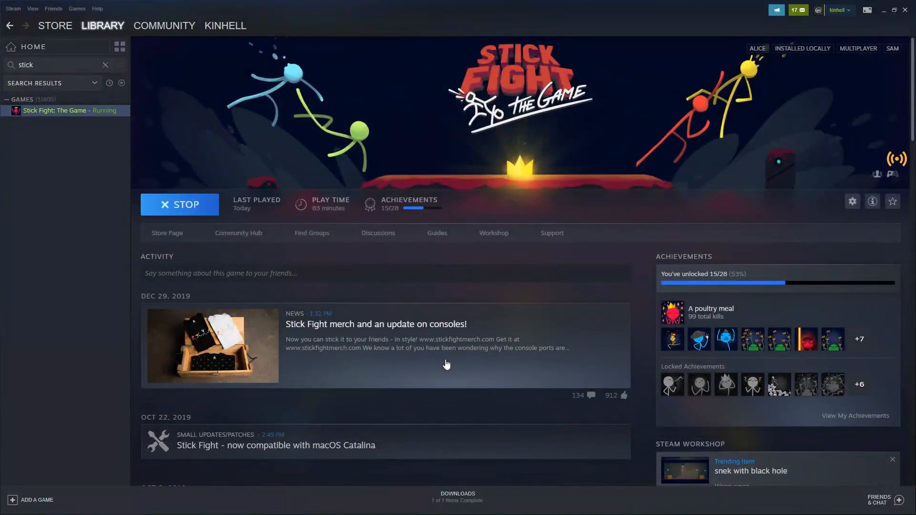
Search the Steam library for 'just' and open the Just Cause 3 page
click(179, 204)
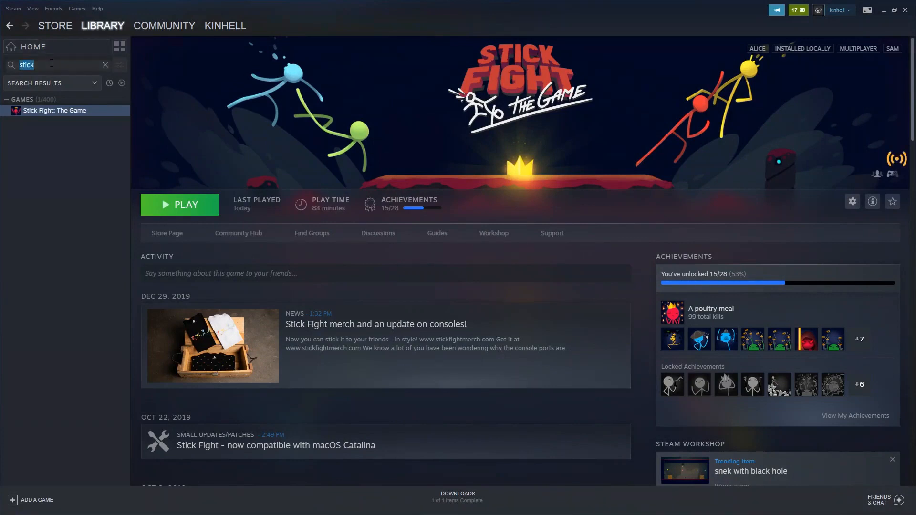
text(just)
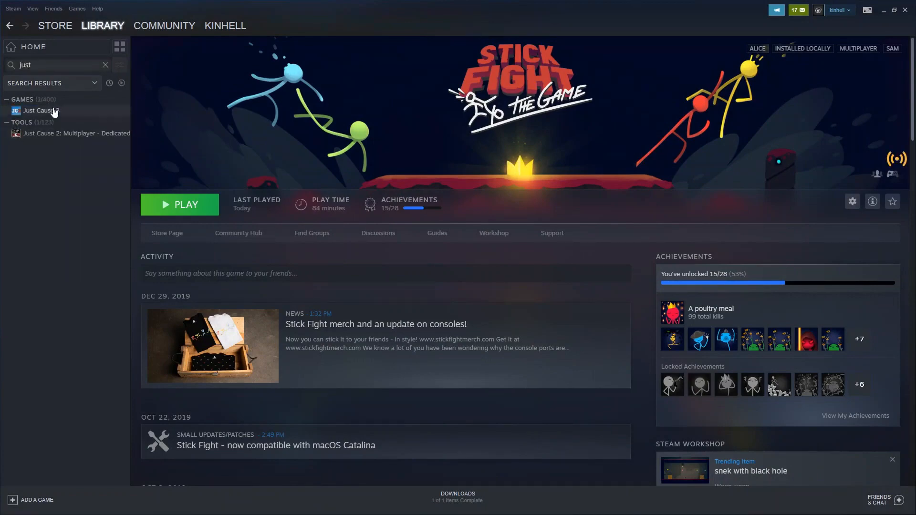
click(40, 111)
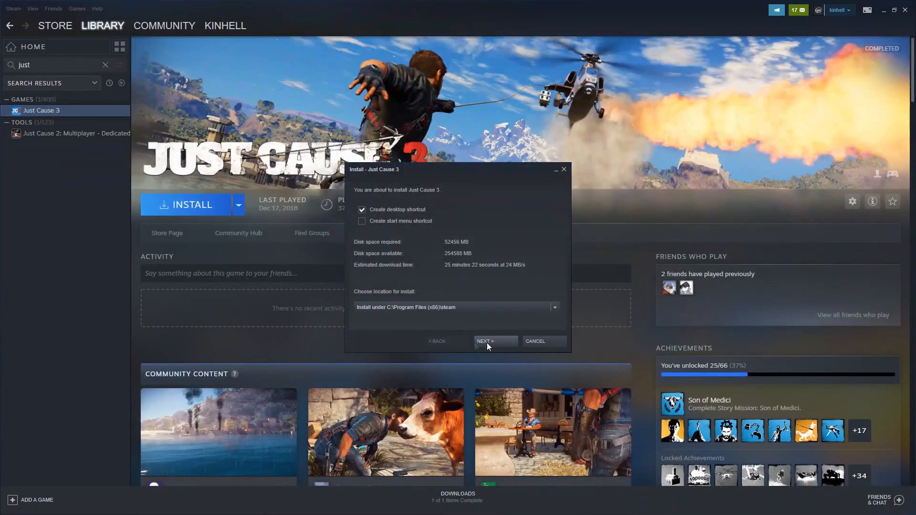
mouse_move(494, 346)
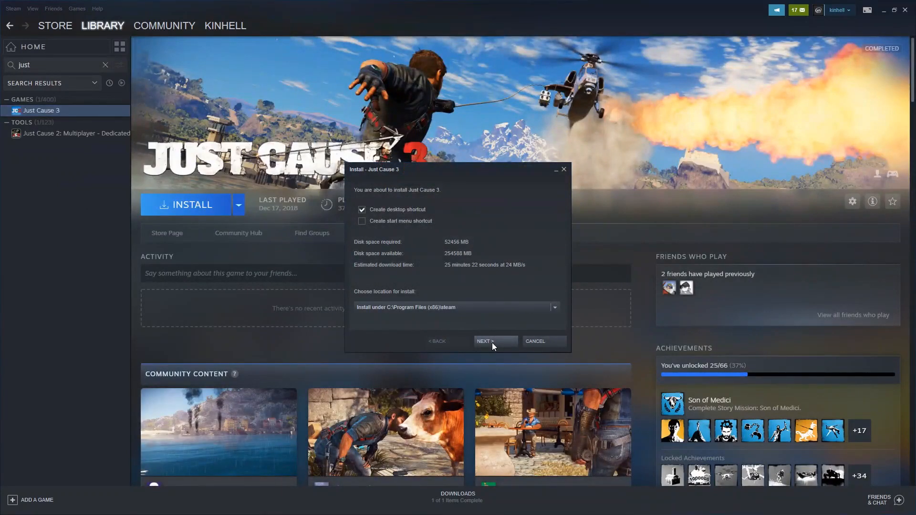
Attempt the Just Cause 3 install, dismiss both error dialogs, and clear the search
click(495, 341)
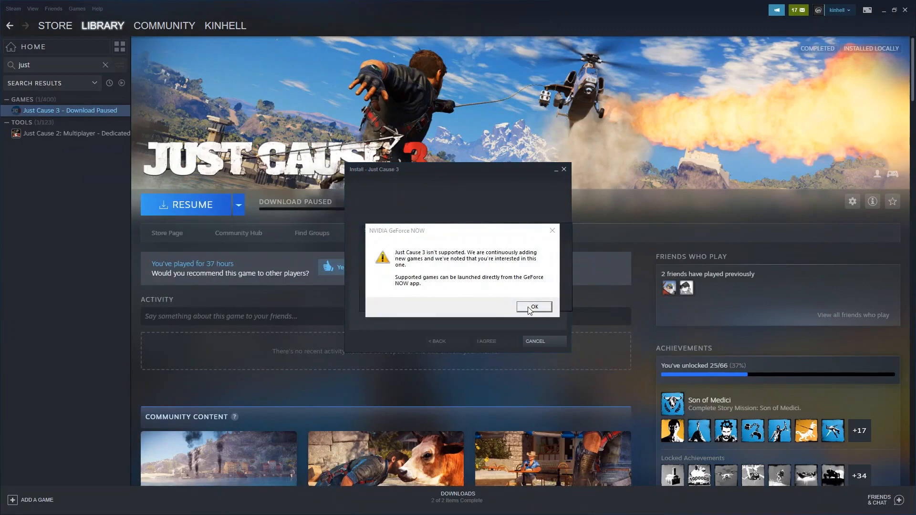
click(533, 307)
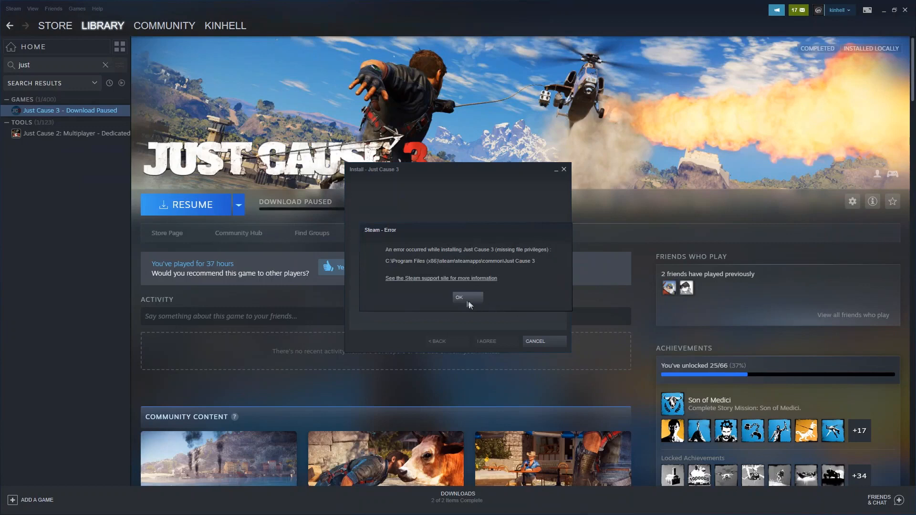
mouse_move(466, 303)
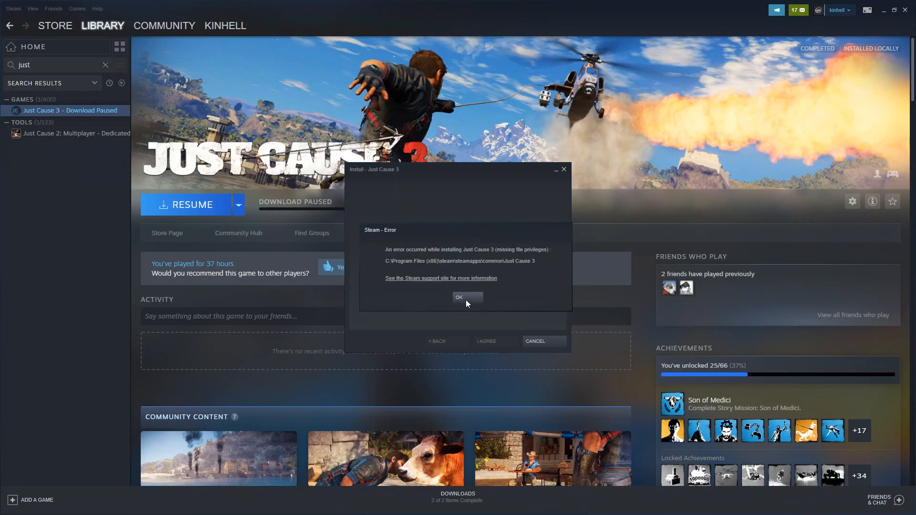
click(458, 298)
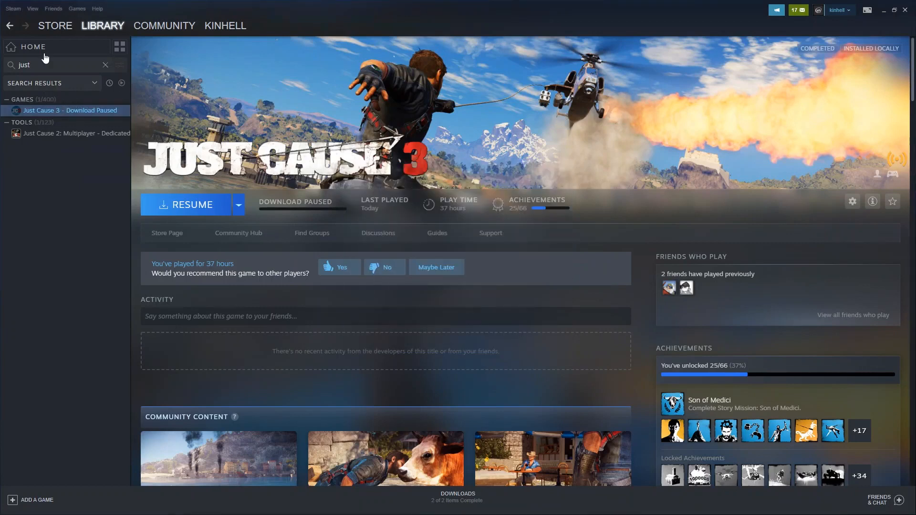
click(105, 65)
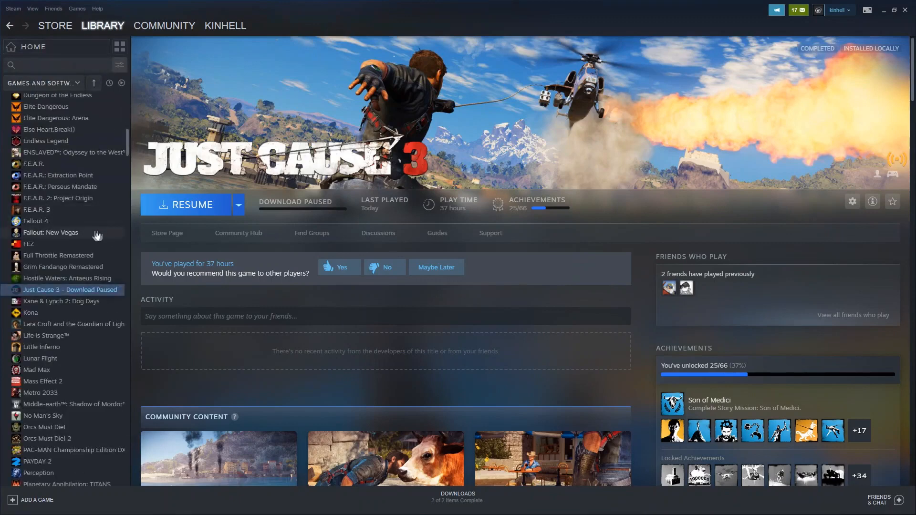
Attempt installing Fallout 4, accepting its license and dismissing the notice and privileges error
click(35, 223)
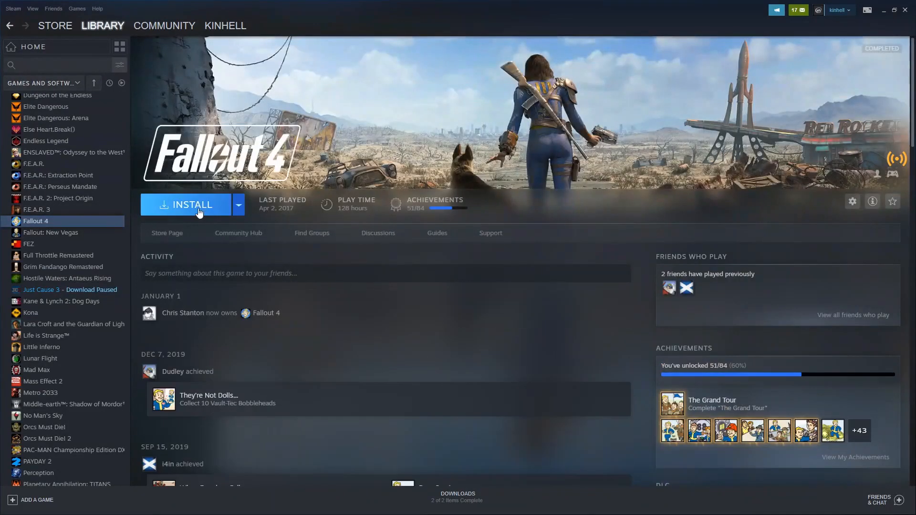
click(193, 205)
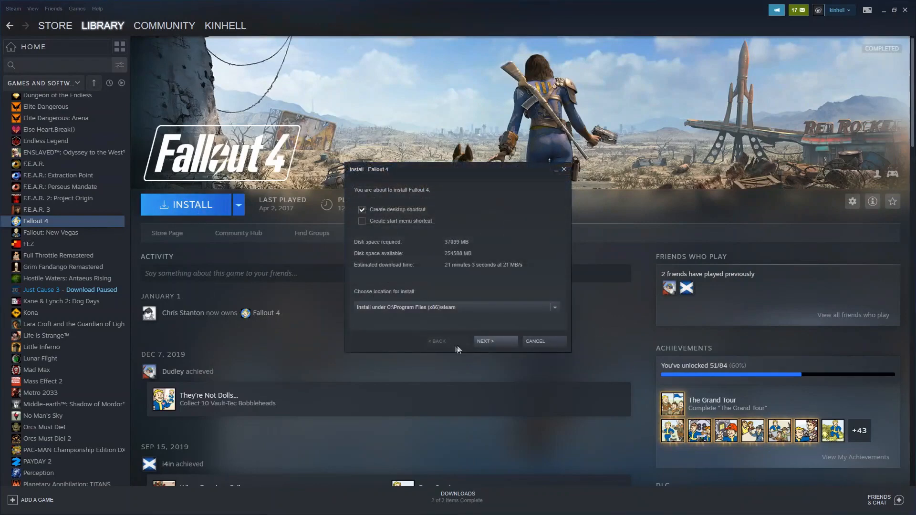
click(495, 341)
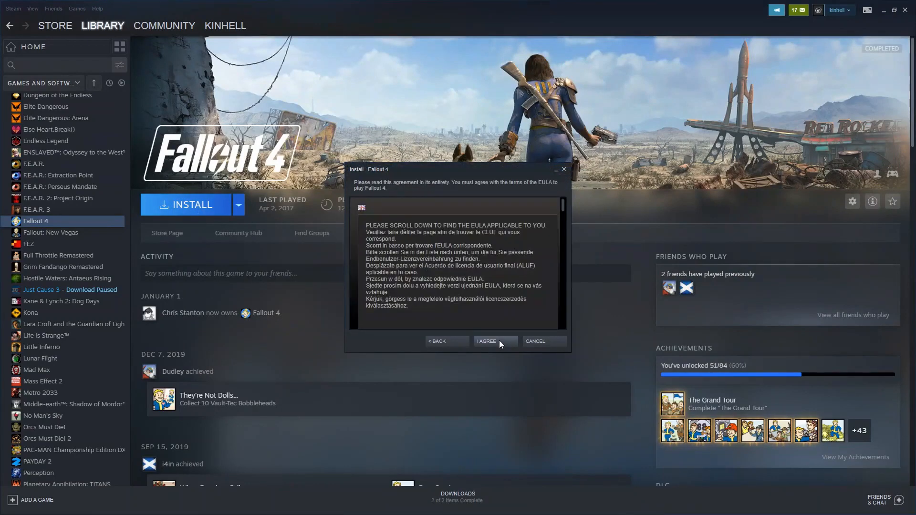
click(495, 342)
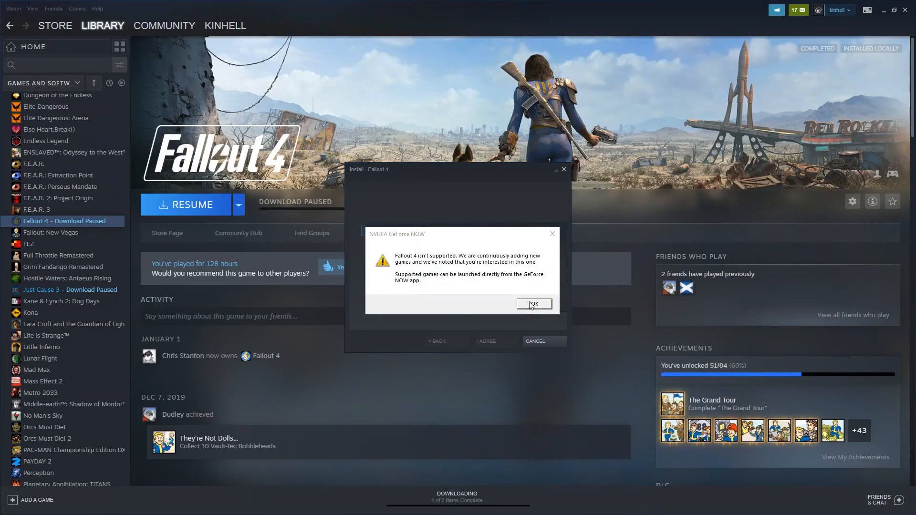
click(533, 304)
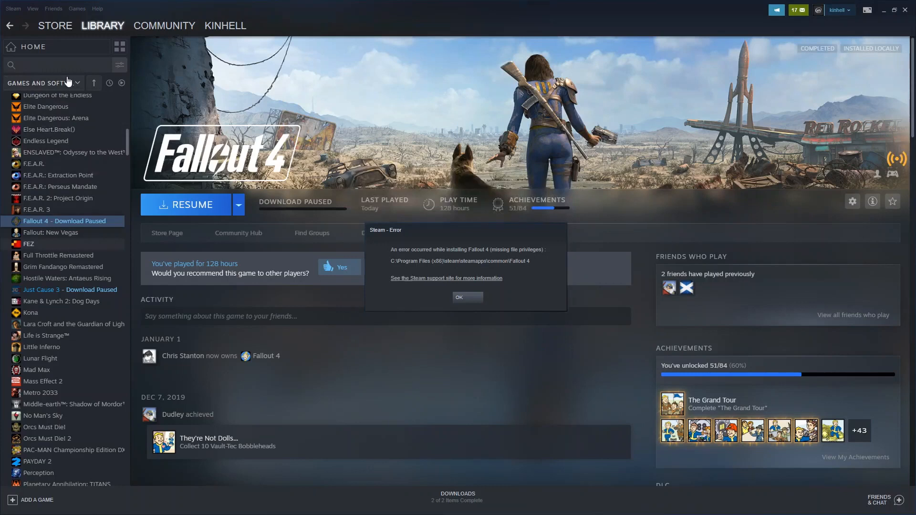
mouse_move(37, 76)
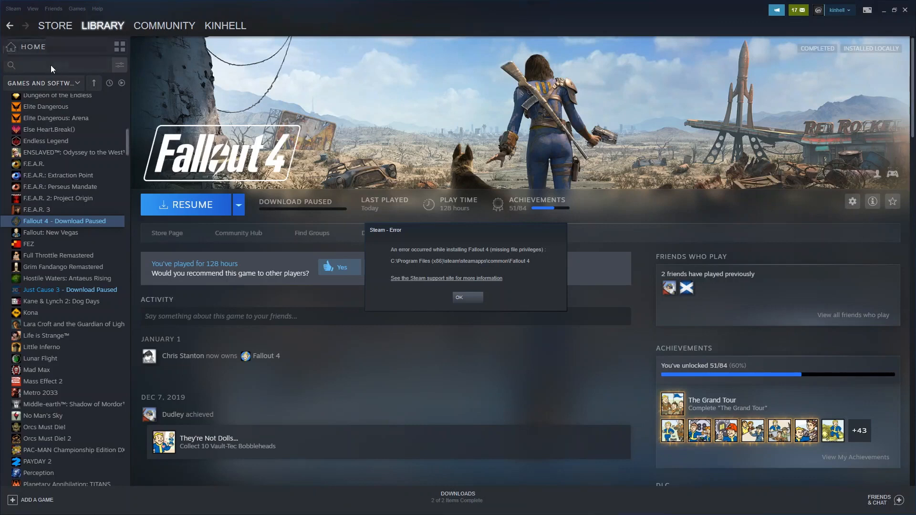
mouse_move(91, 33)
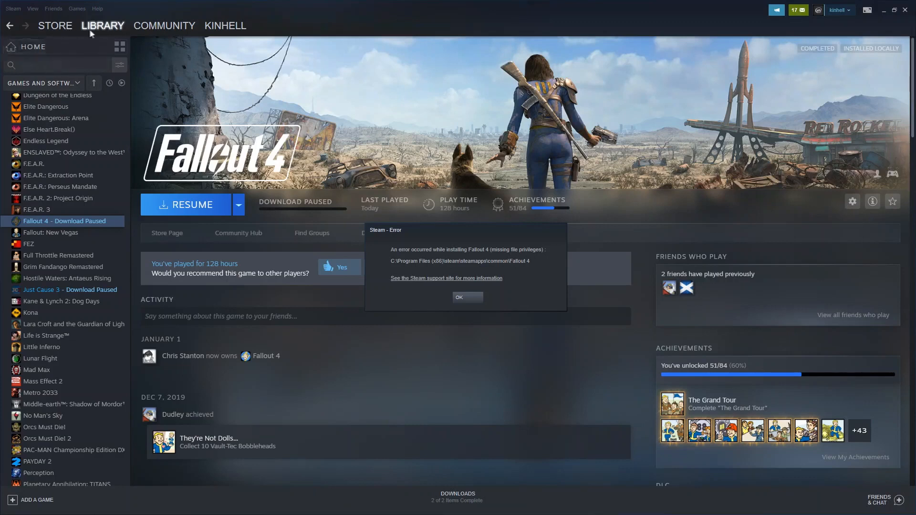
mouse_move(254, 269)
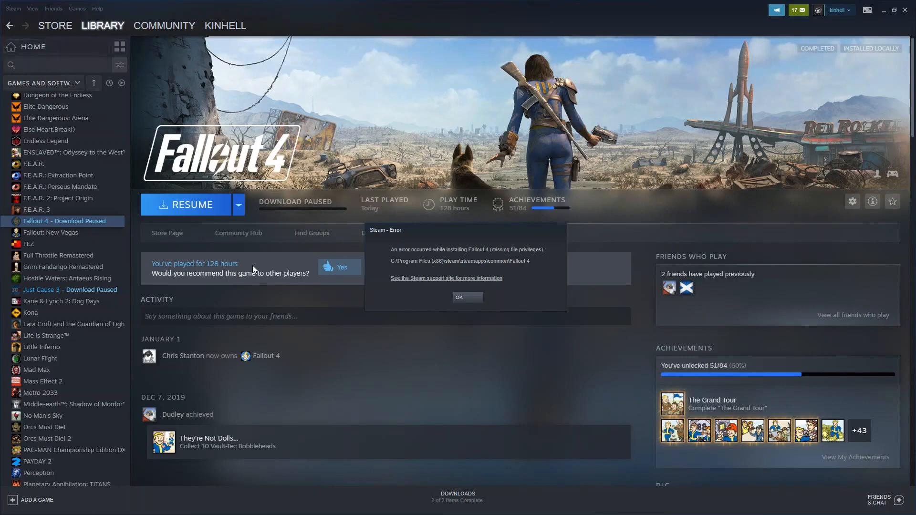
click(468, 298)
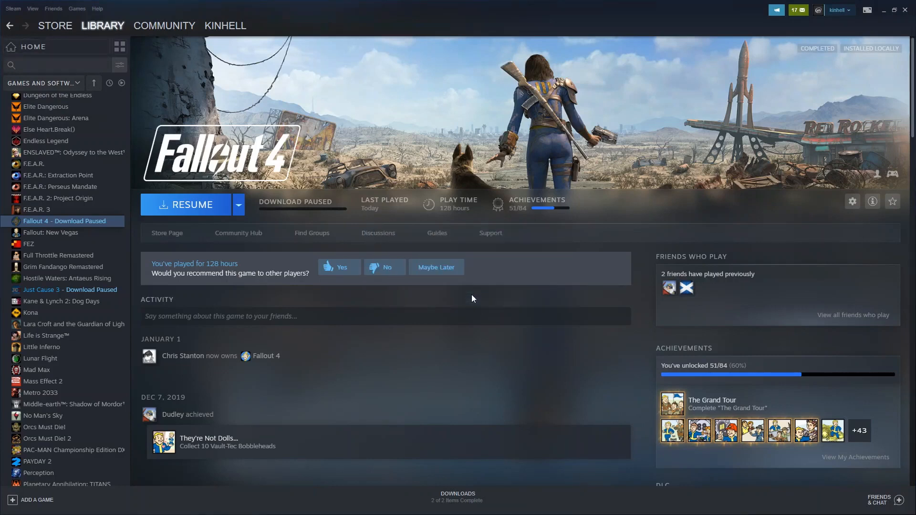
click(52, 64)
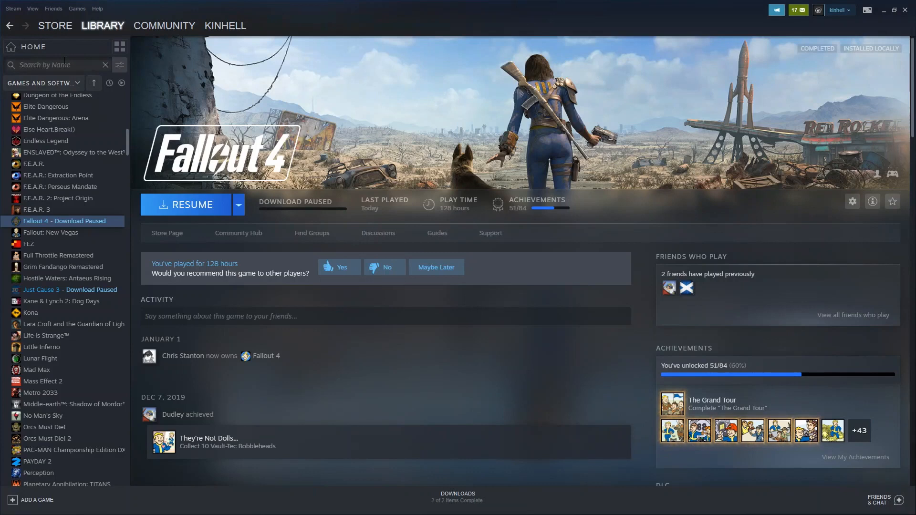
Attempt installing Metro 2033, dismiss its error dialogs, then open the FEZ page
click(41, 393)
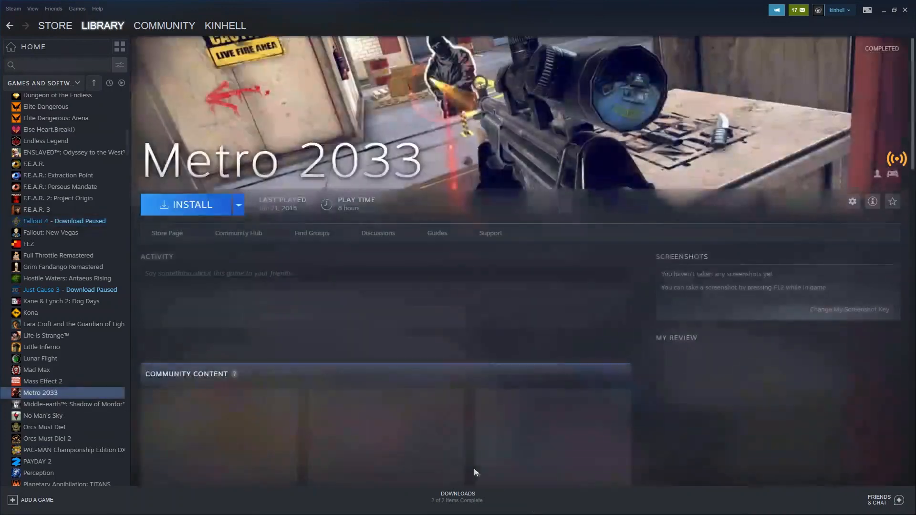
click(192, 205)
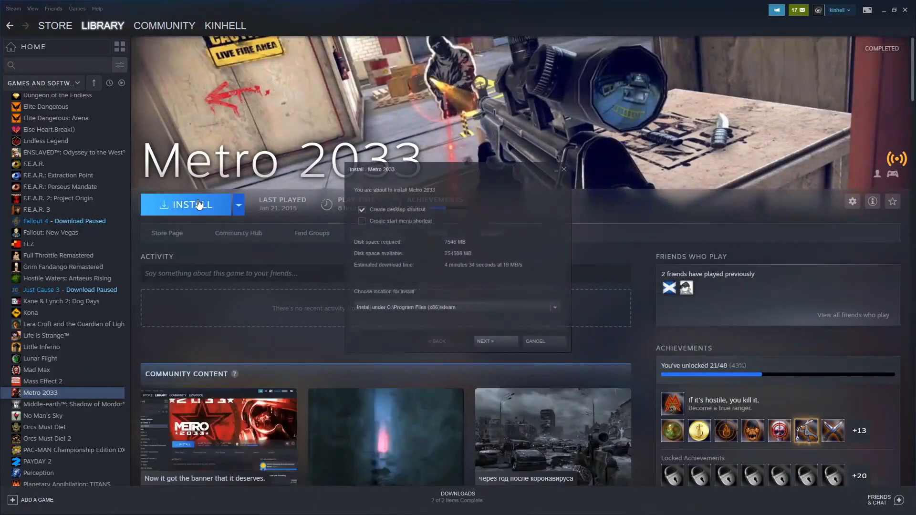
click(494, 341)
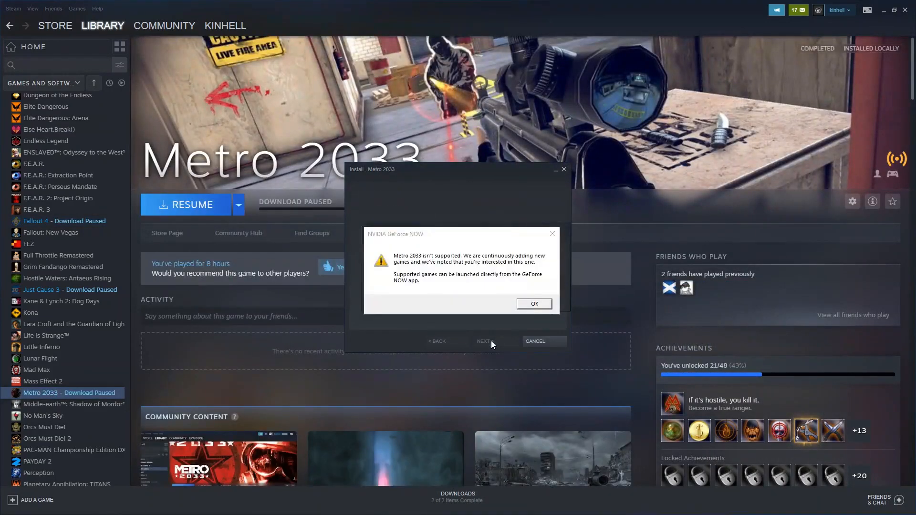
click(533, 304)
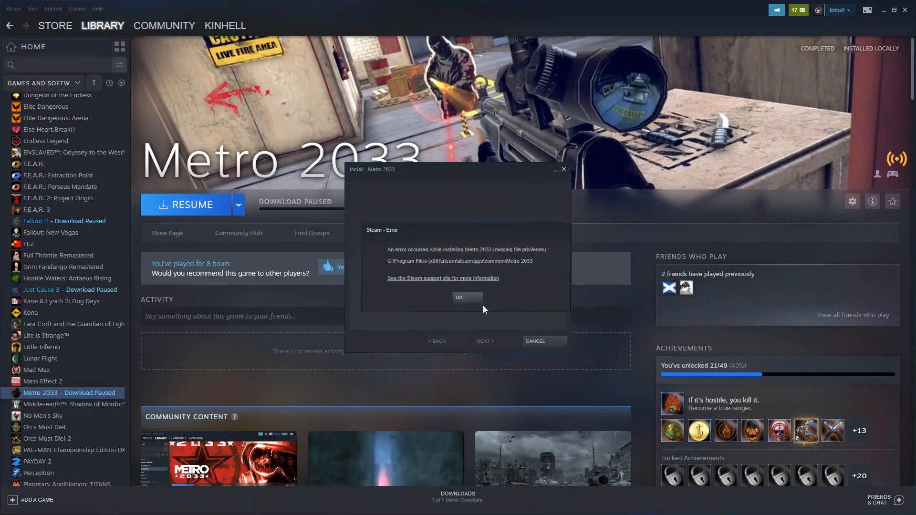
click(459, 297)
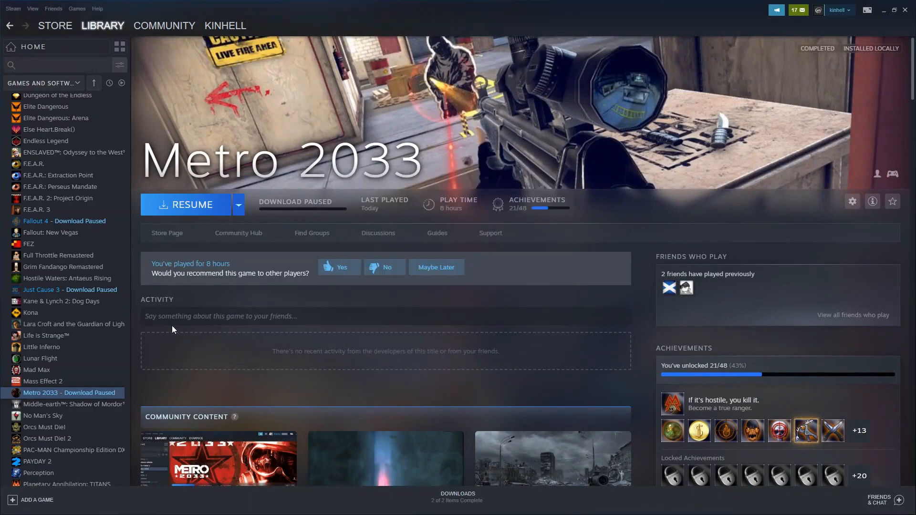
click(28, 244)
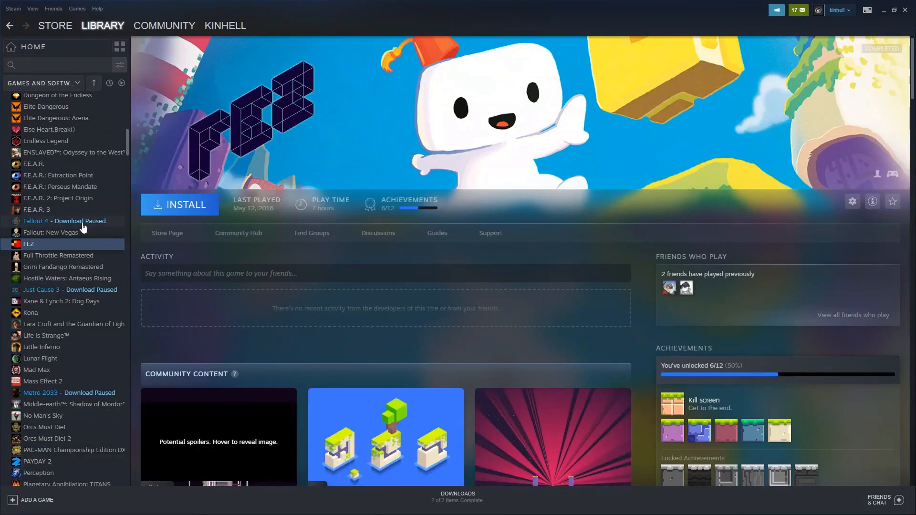
mouse_move(458, 501)
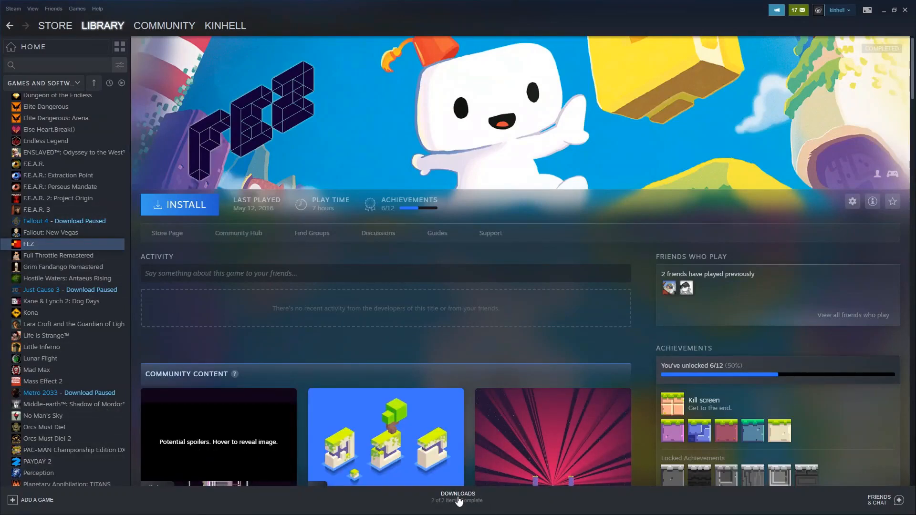
Check the downloads queue (Metro 2033, Fallout 4, Just Cause 3 paused), then return to library home
click(458, 496)
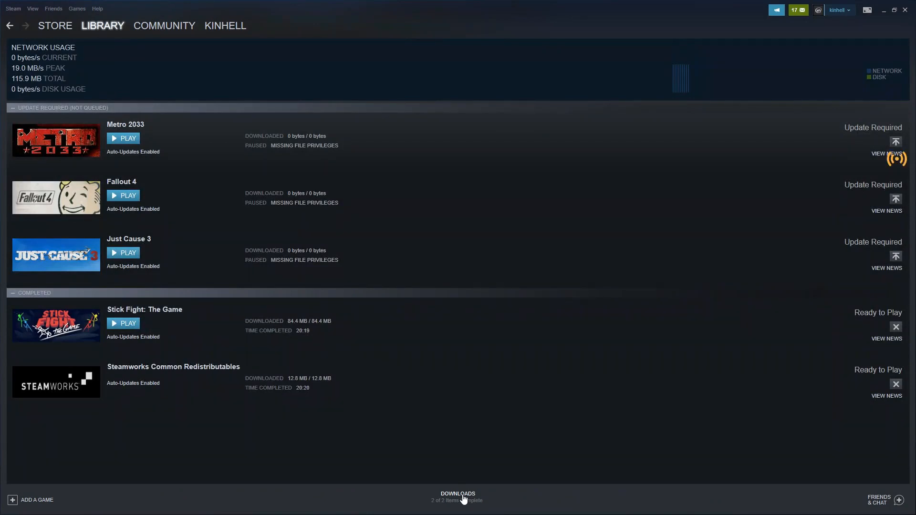
mouse_move(634, 210)
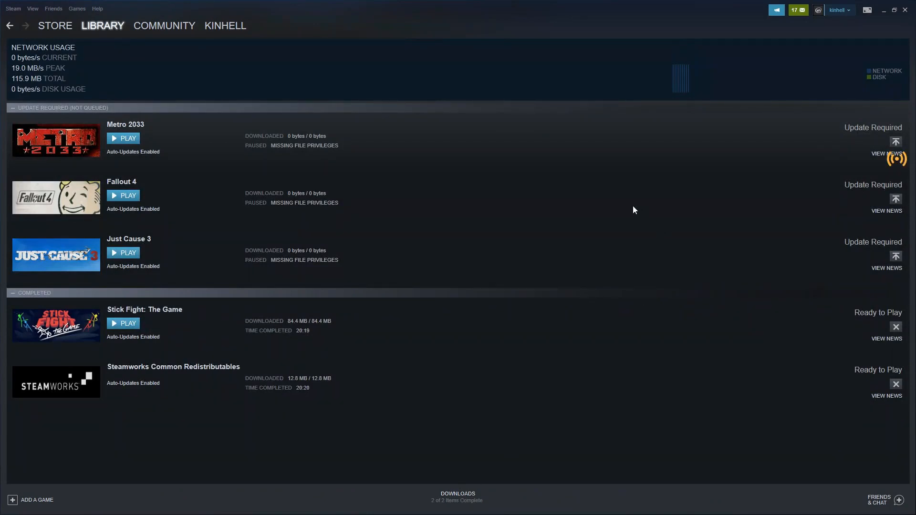
mouse_move(350, 154)
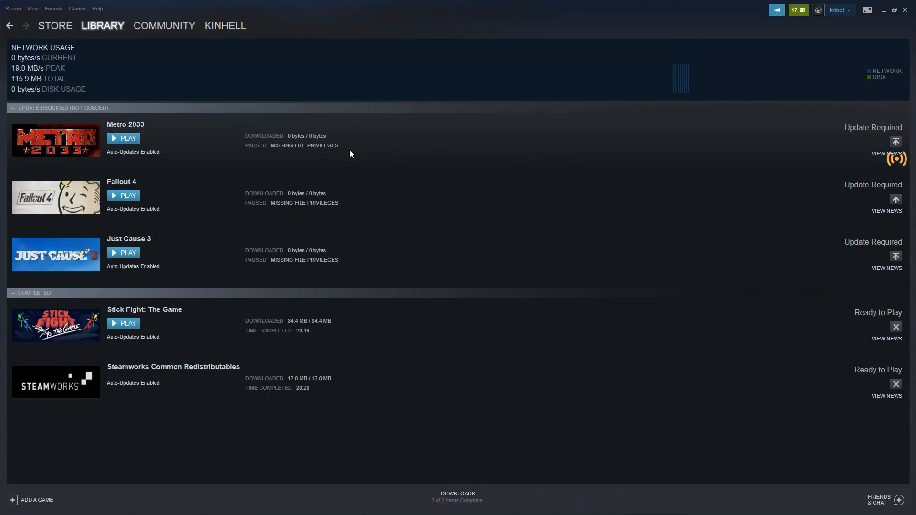
mouse_move(314, 338)
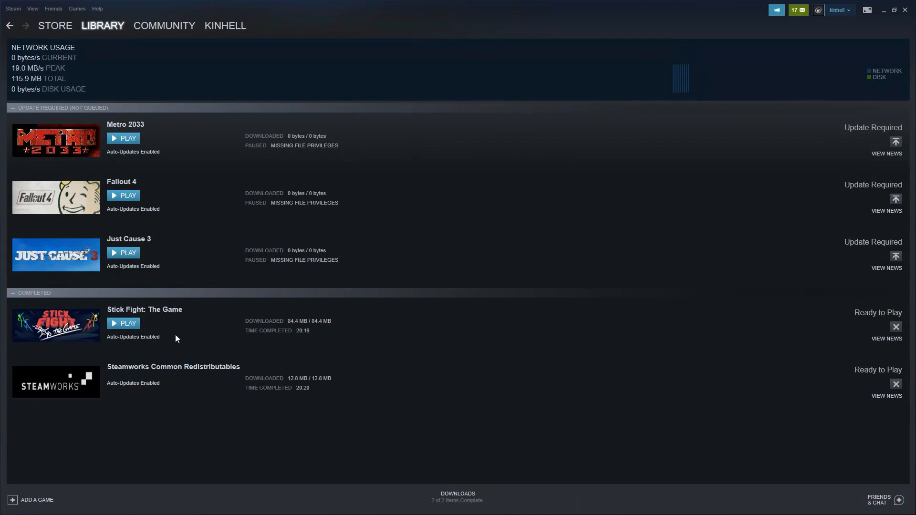
click(102, 26)
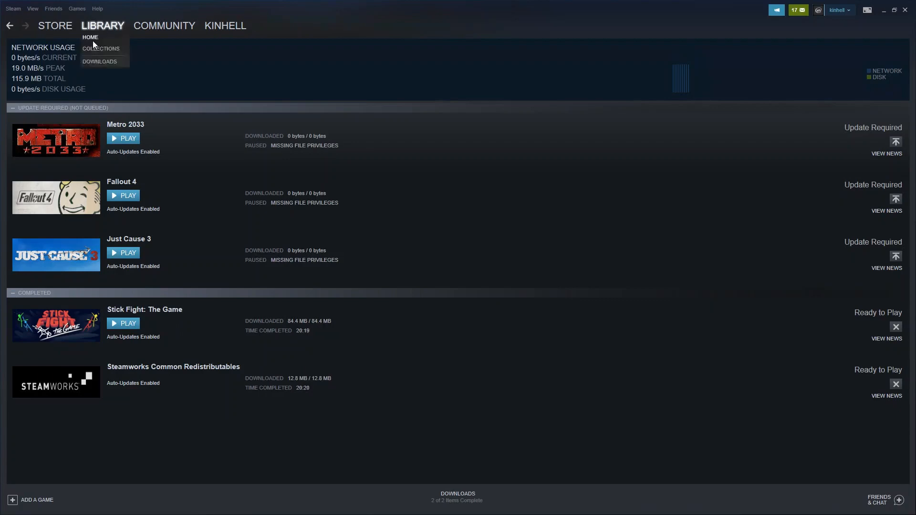
click(90, 36)
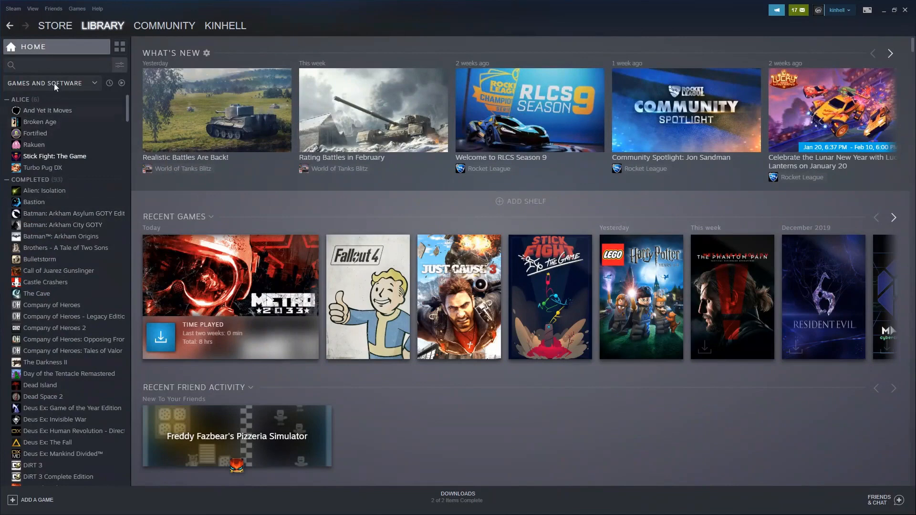
Search 'fez', attempt the FEZ install, dismiss both error dialogs, and clear the search
click(53, 65)
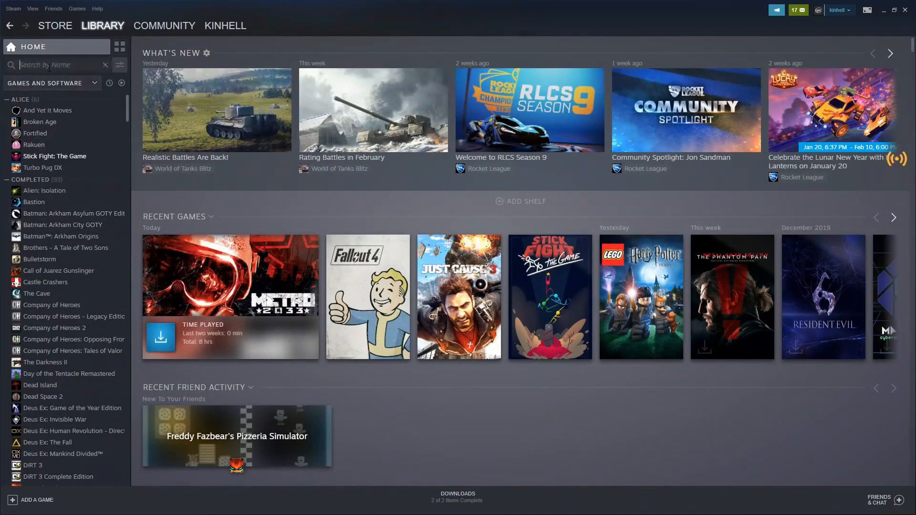
text(fez)
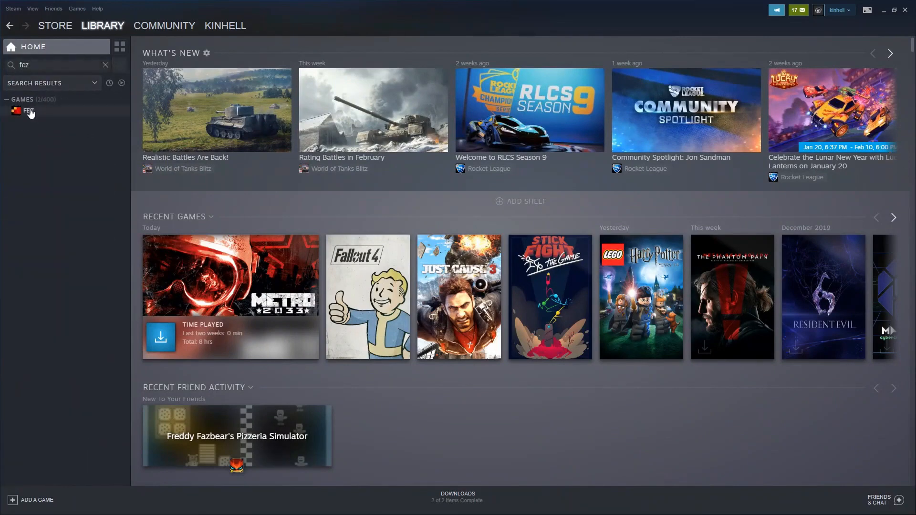
click(29, 110)
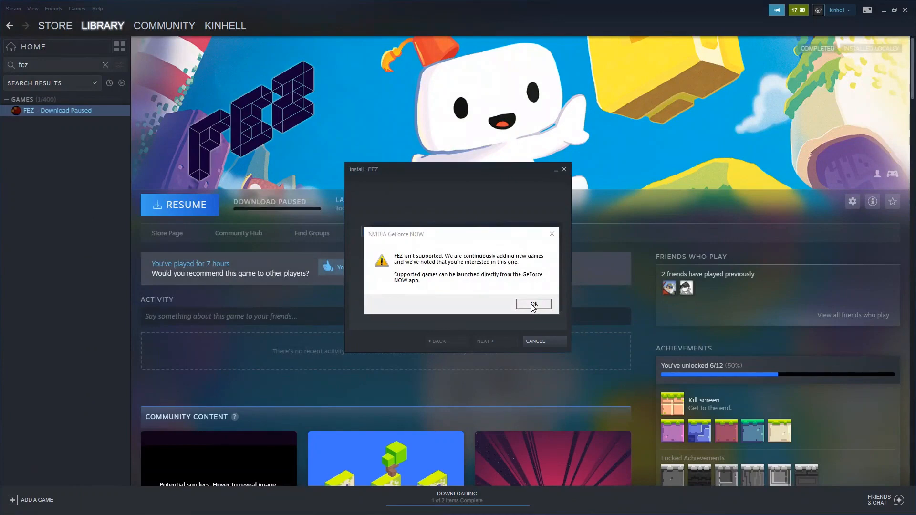
click(532, 304)
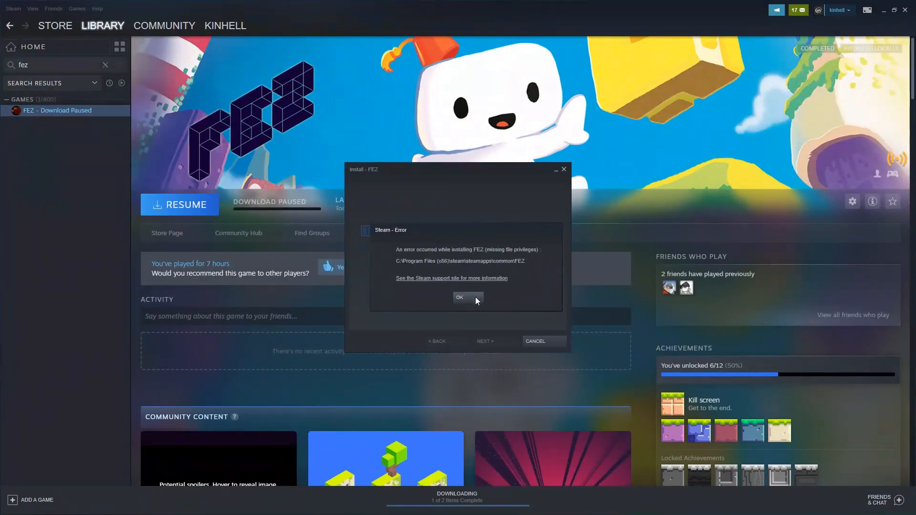
click(468, 298)
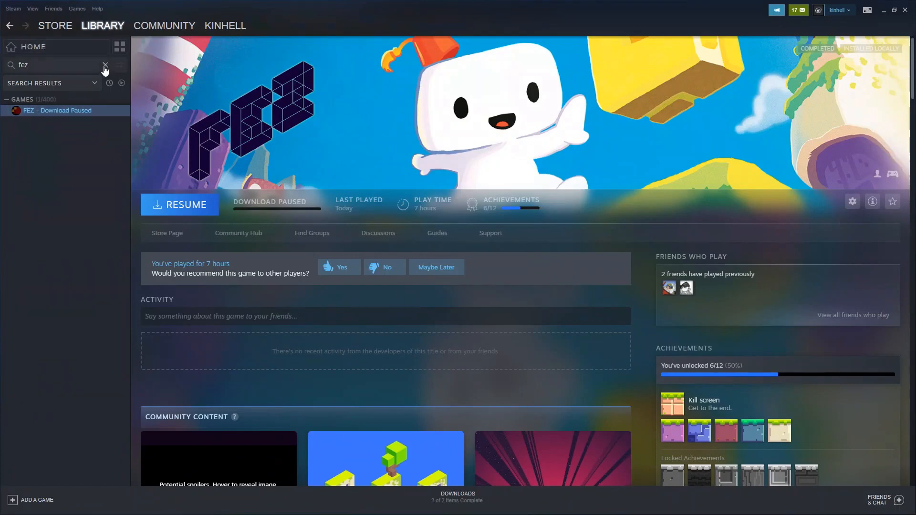
click(105, 65)
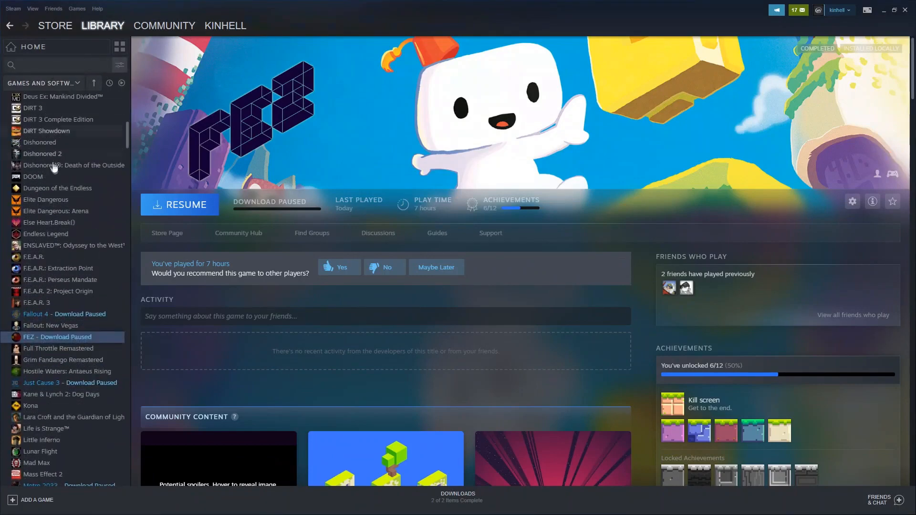
Install Dishonored 2 to the default location and let its download start
click(42, 154)
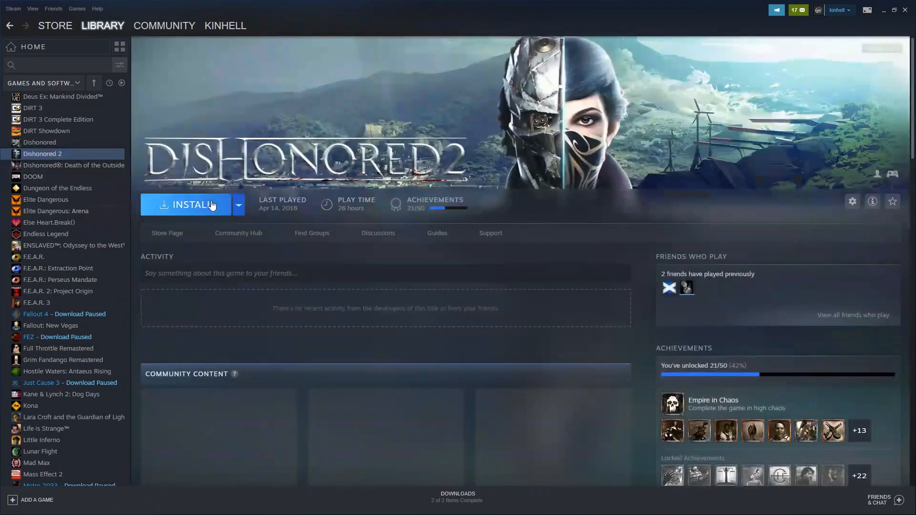
click(192, 204)
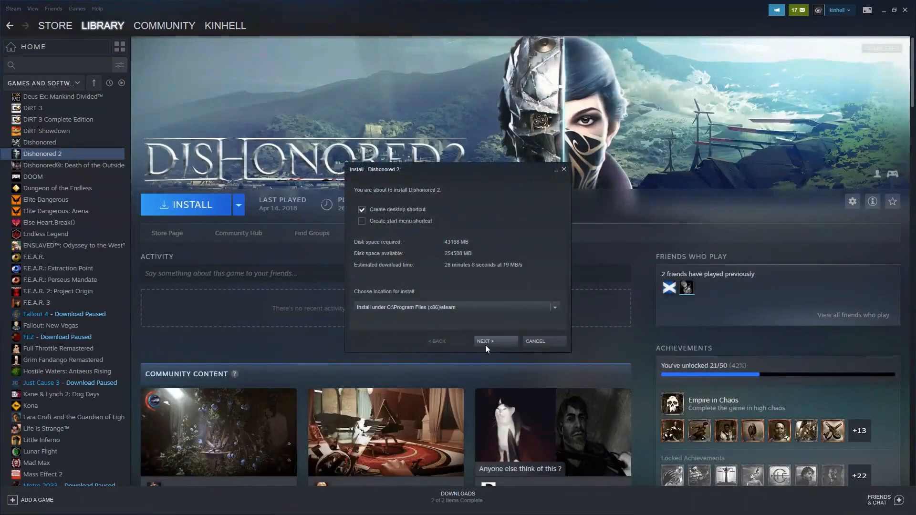
click(494, 342)
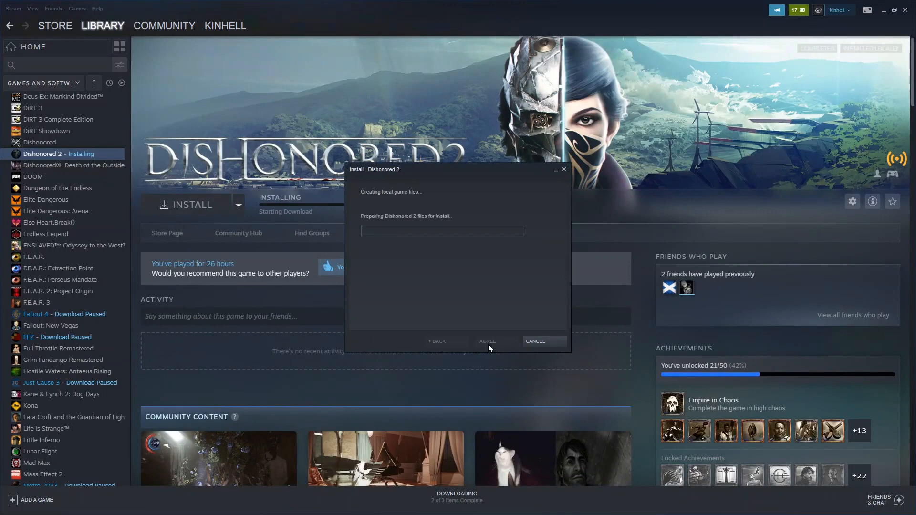
click(486, 342)
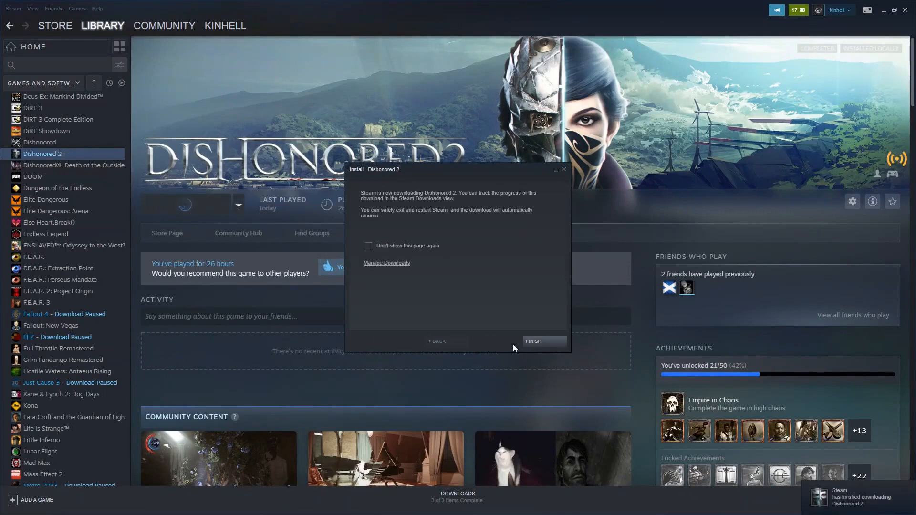
click(533, 341)
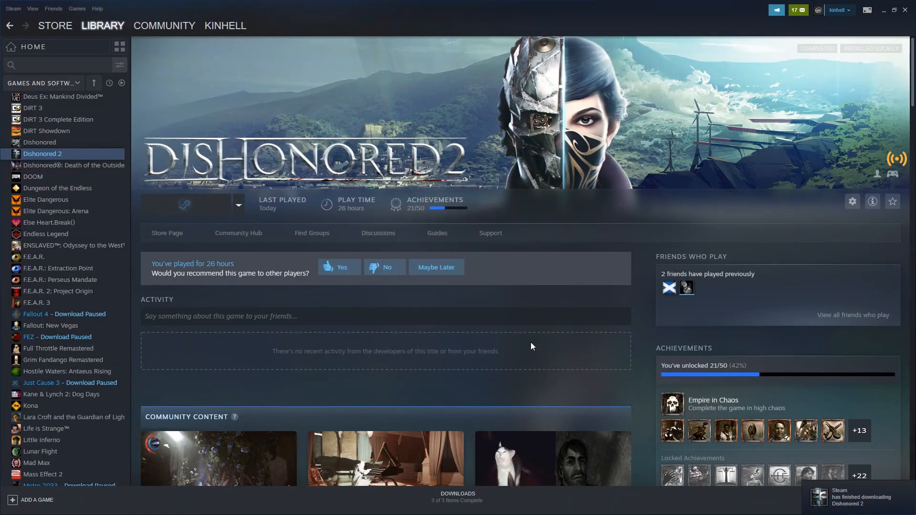
click(458, 496)
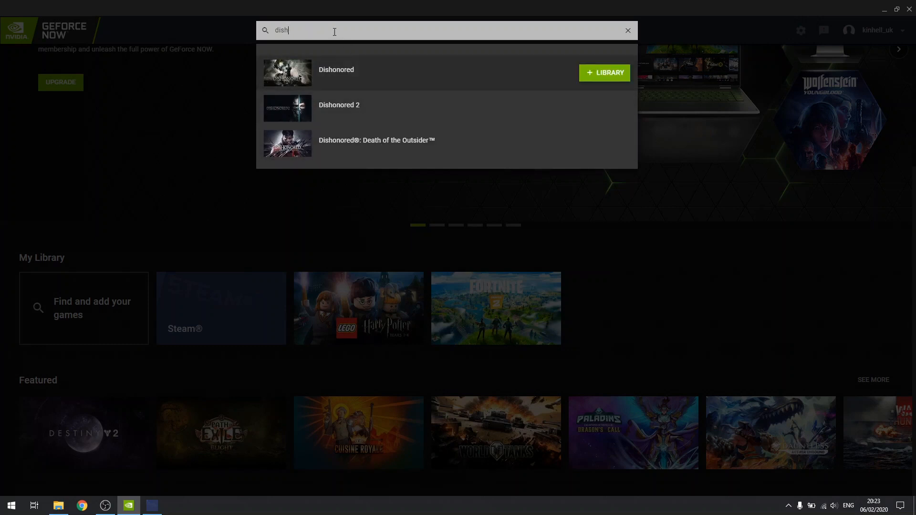
Search the GeForce NOW catalogue for 'stick'
text(stick)
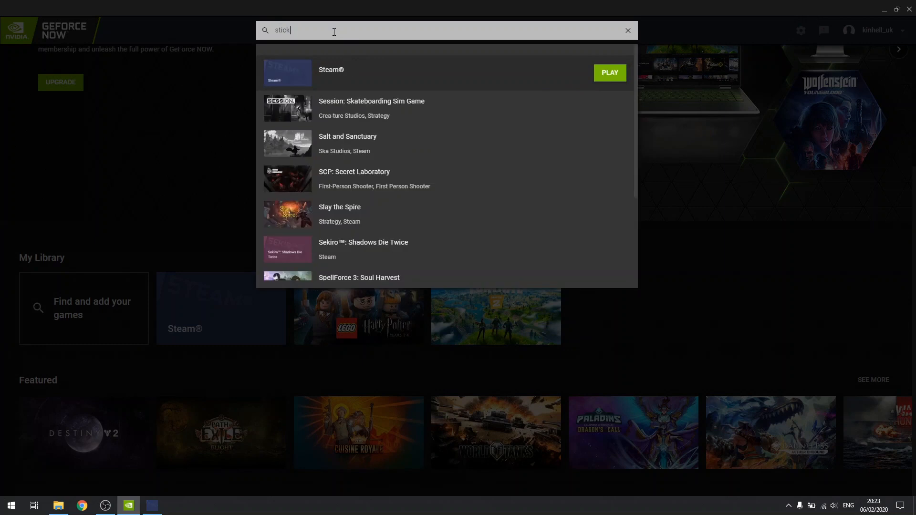
click(628, 30)
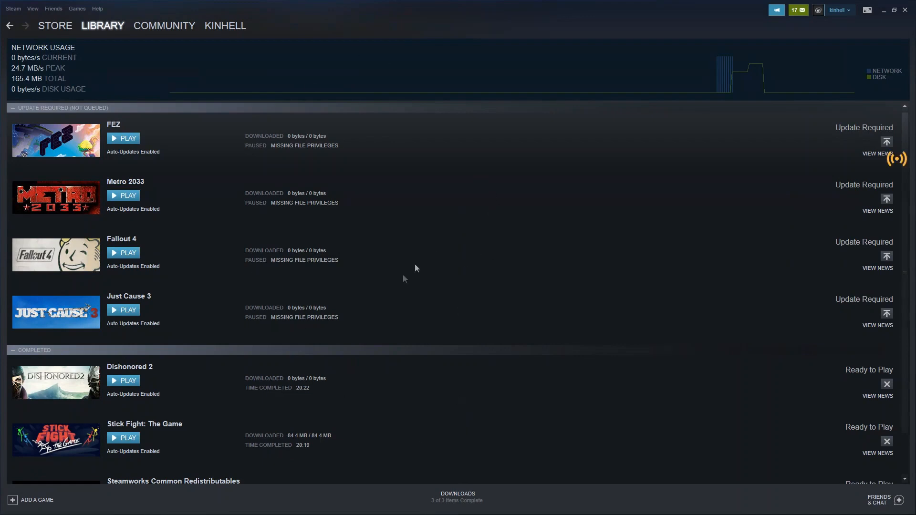
mouse_move(393, 288)
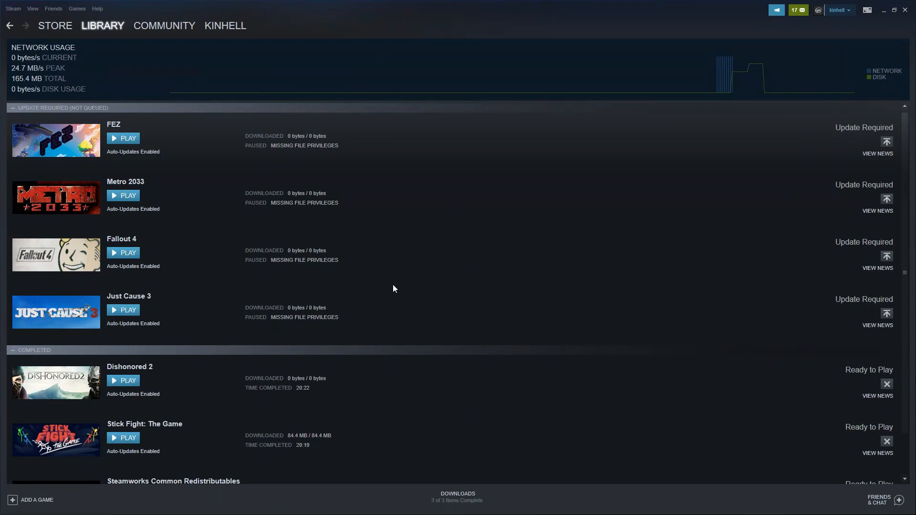
Go from the downloads view back to the Steam library home
click(103, 26)
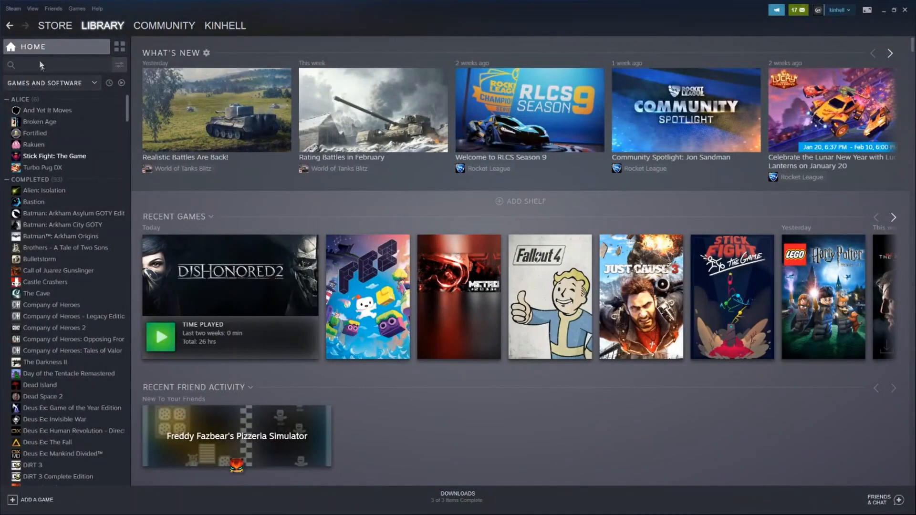
Attempt the Company of Heroes 2 install and dismiss the unsupported and missing-privileges errors
click(55, 64)
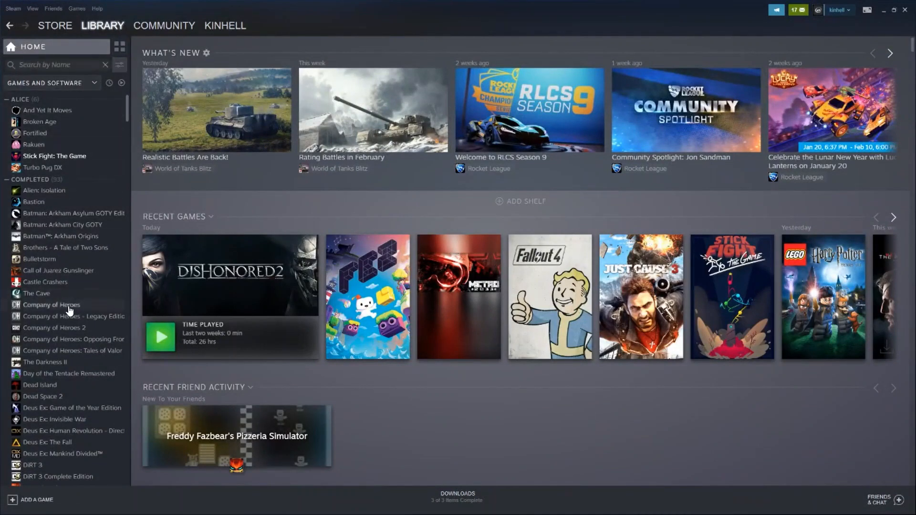
click(51, 305)
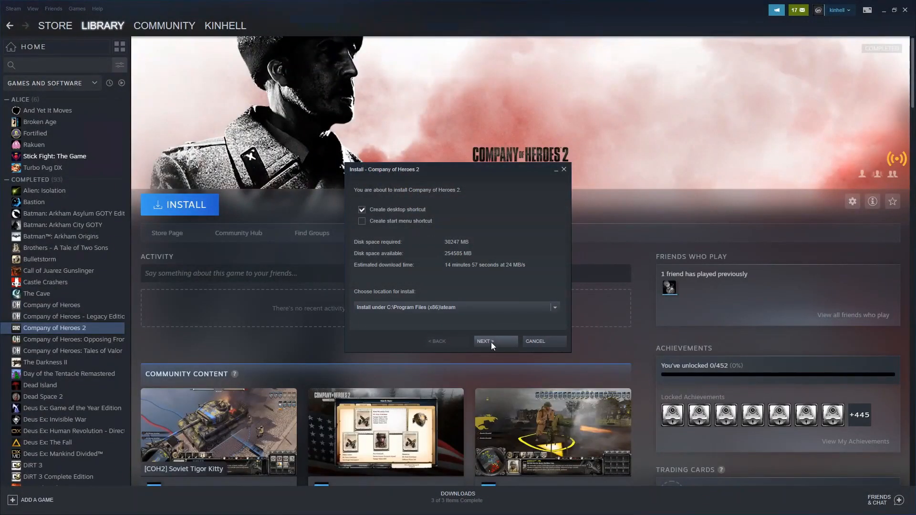
click(494, 341)
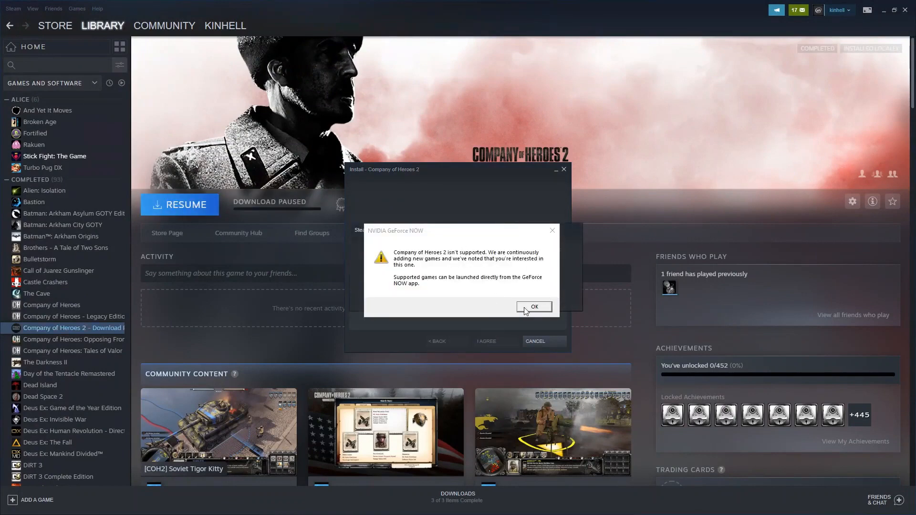
click(533, 307)
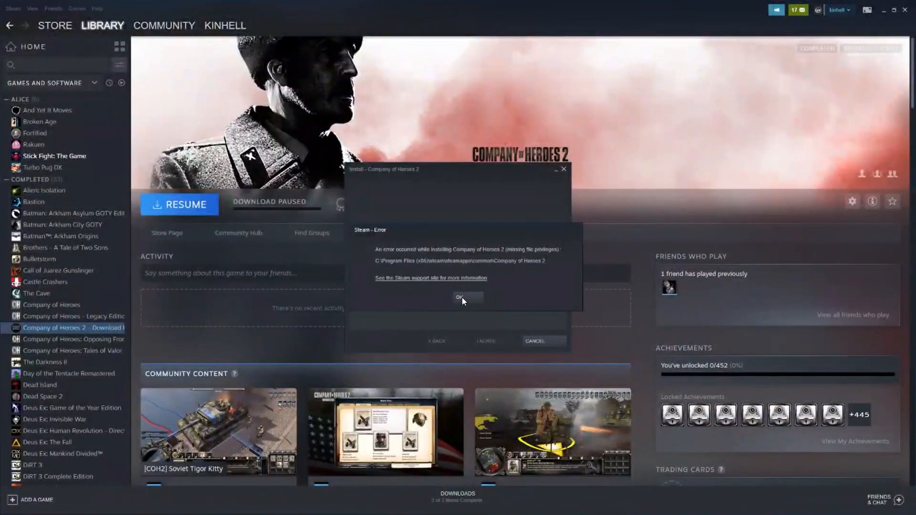
click(466, 298)
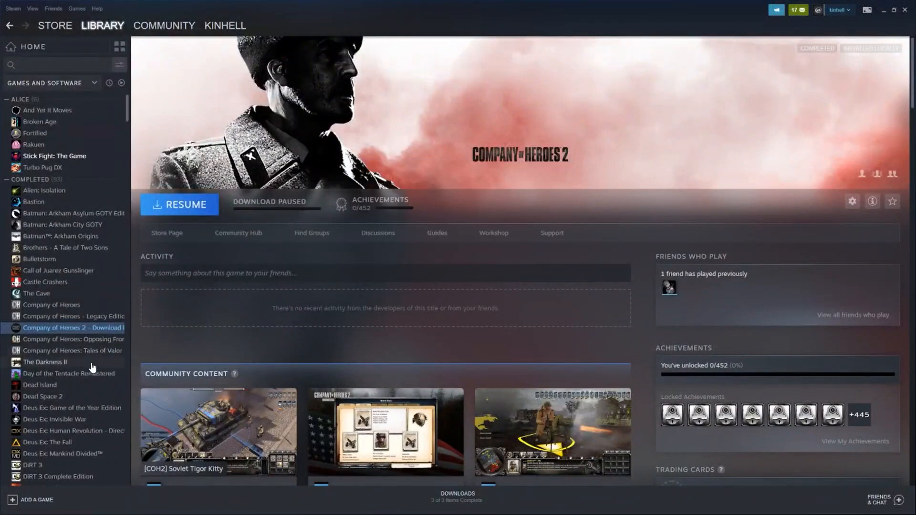
mouse_move(73, 402)
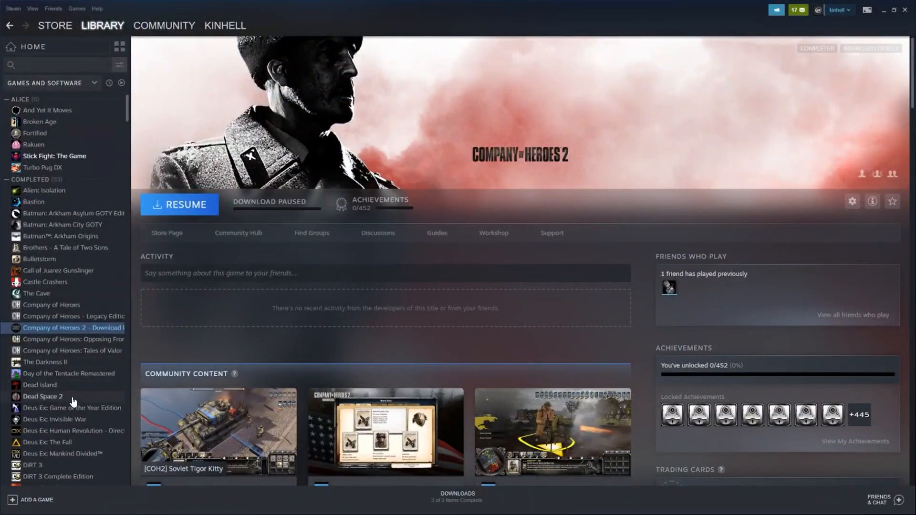
Scroll the Steam library past DOOM and Mad Max and open the Orcs Must Die! page
scroll(down, 3)
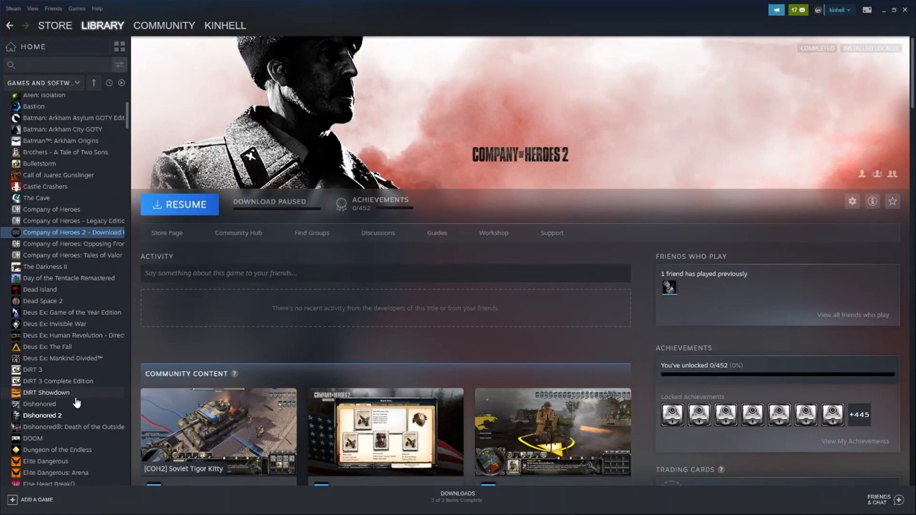
mouse_move(69, 425)
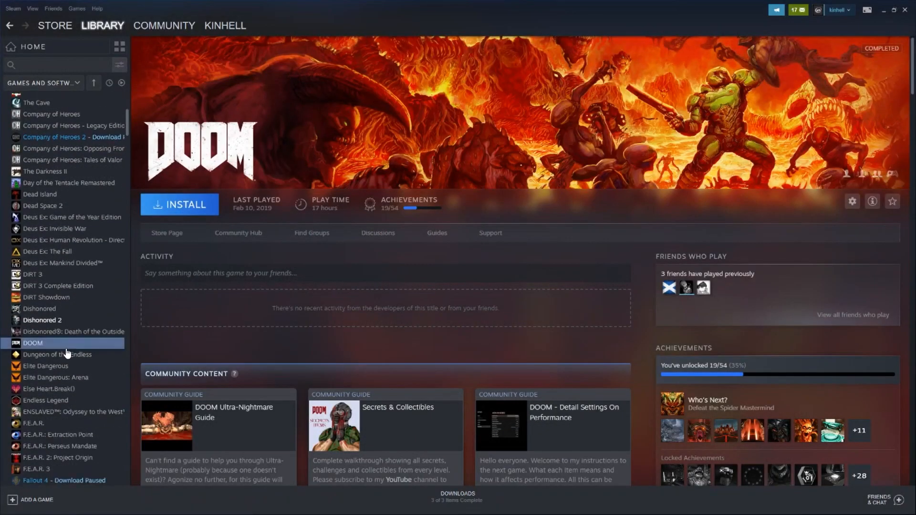
scroll(down, 3)
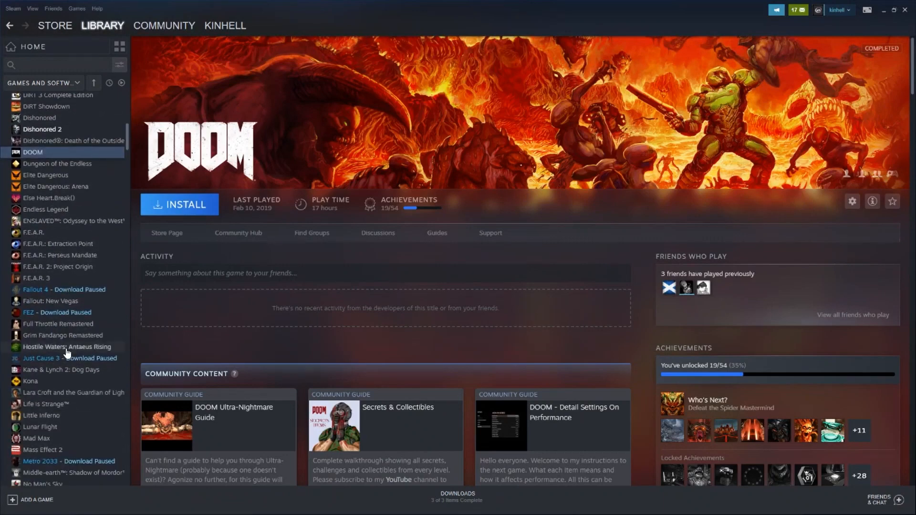
scroll(down, 3)
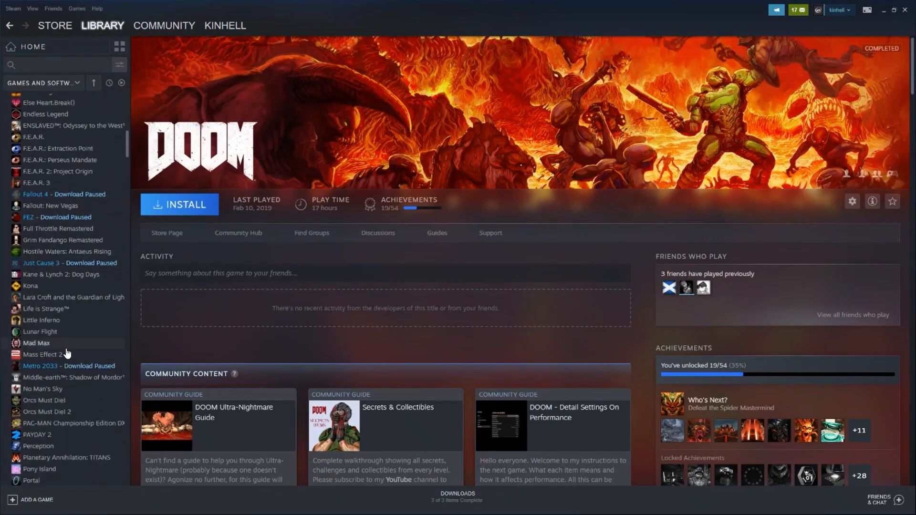
scroll(down, 3)
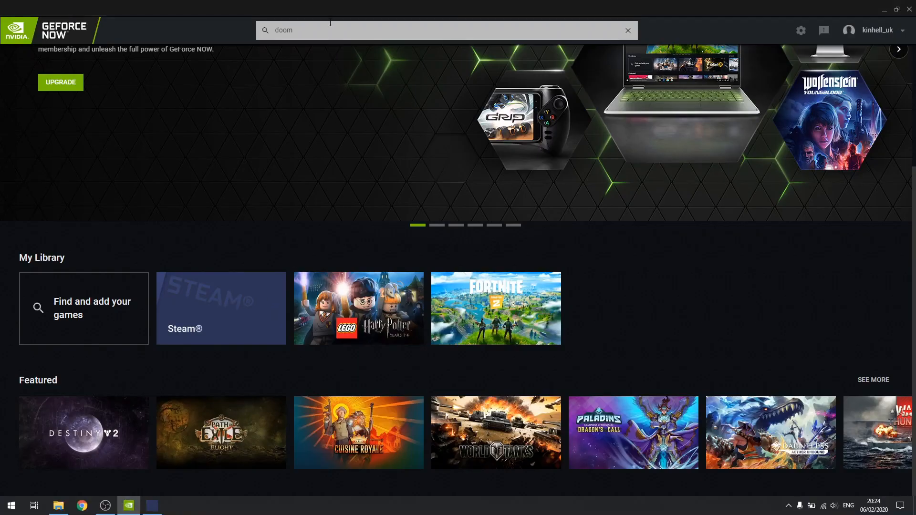
text(ma)
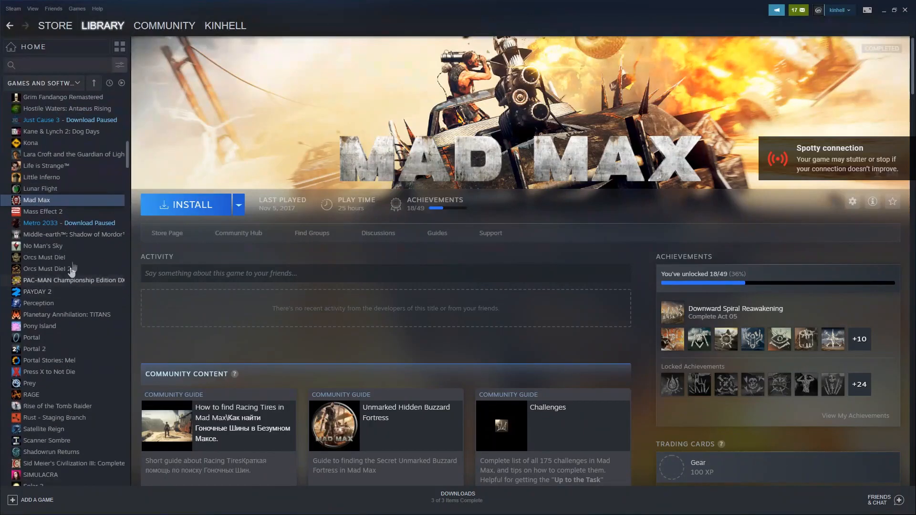
click(44, 258)
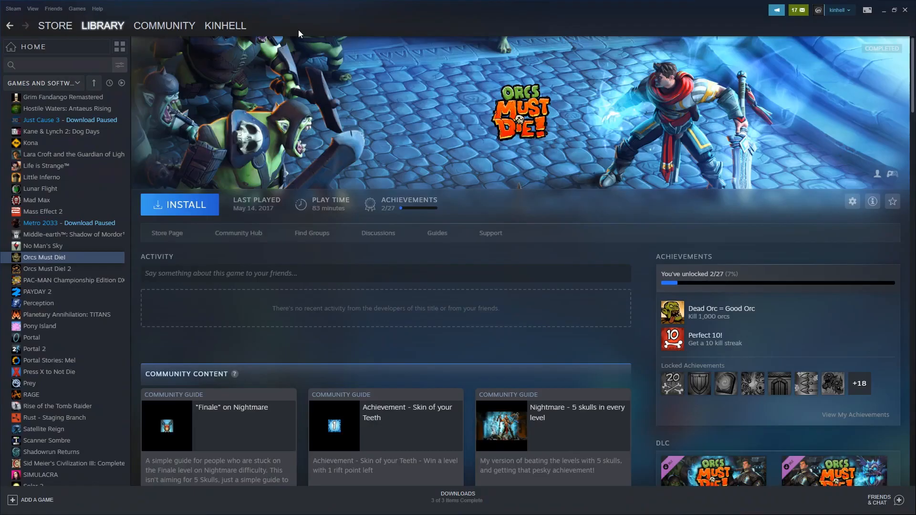
Attempt the Orcs Must Die! install, dismiss both errors, then retry and dismiss the notice again
click(179, 204)
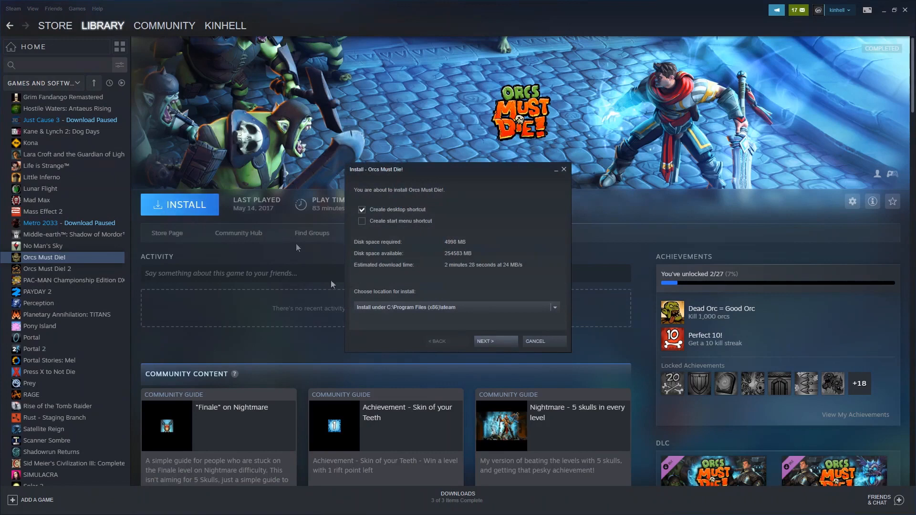
click(494, 341)
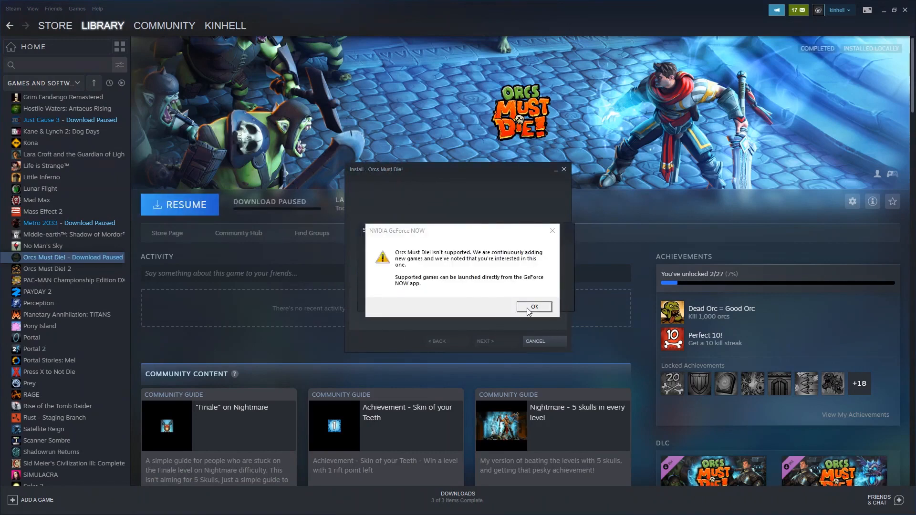
click(533, 307)
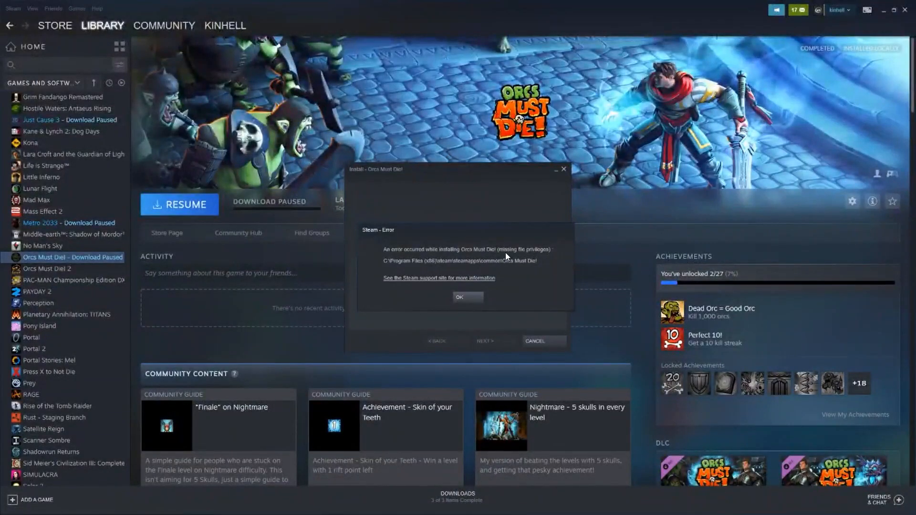
mouse_move(462, 271)
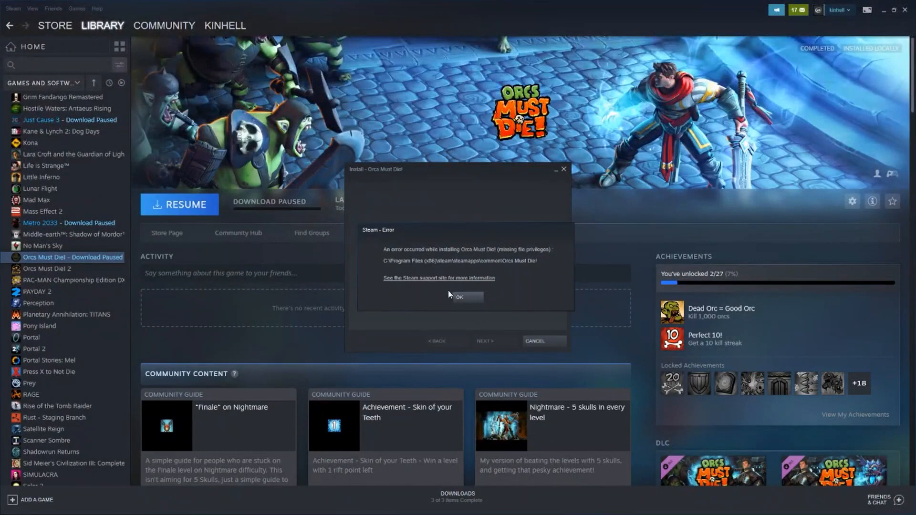
click(459, 297)
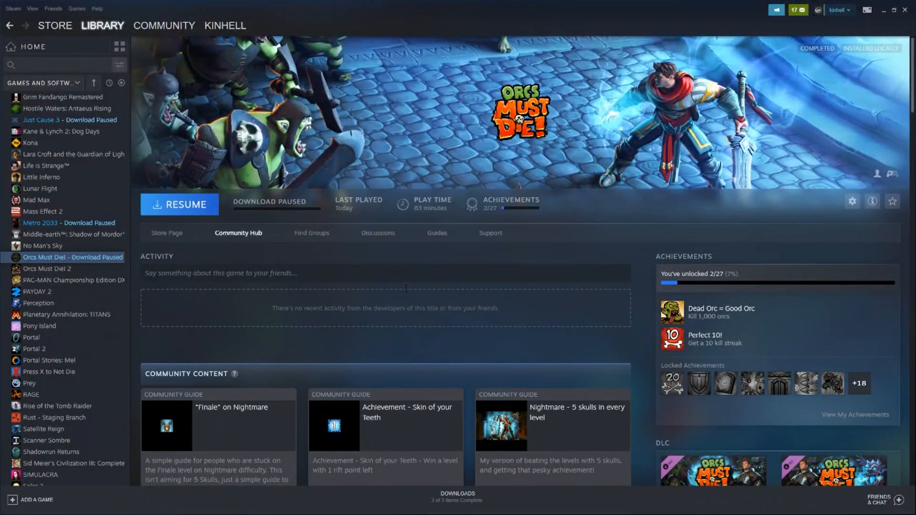
click(179, 205)
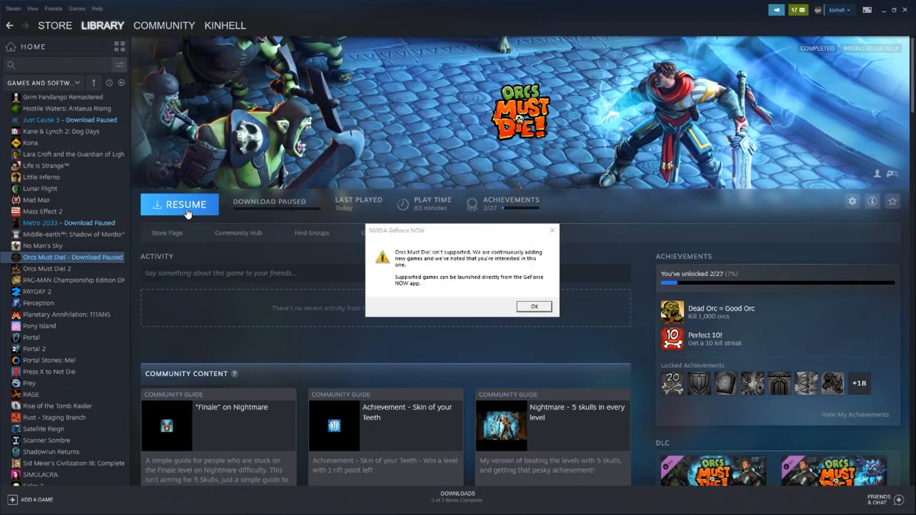
click(532, 306)
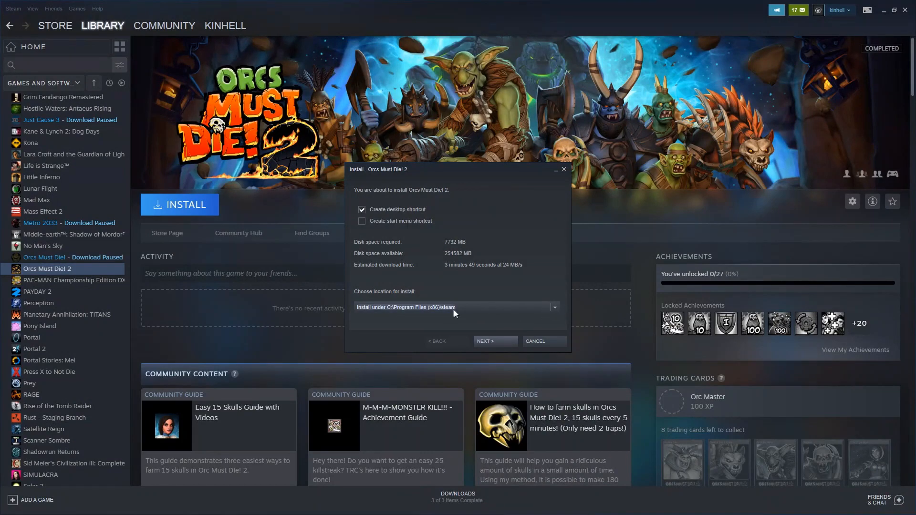
mouse_move(553, 305)
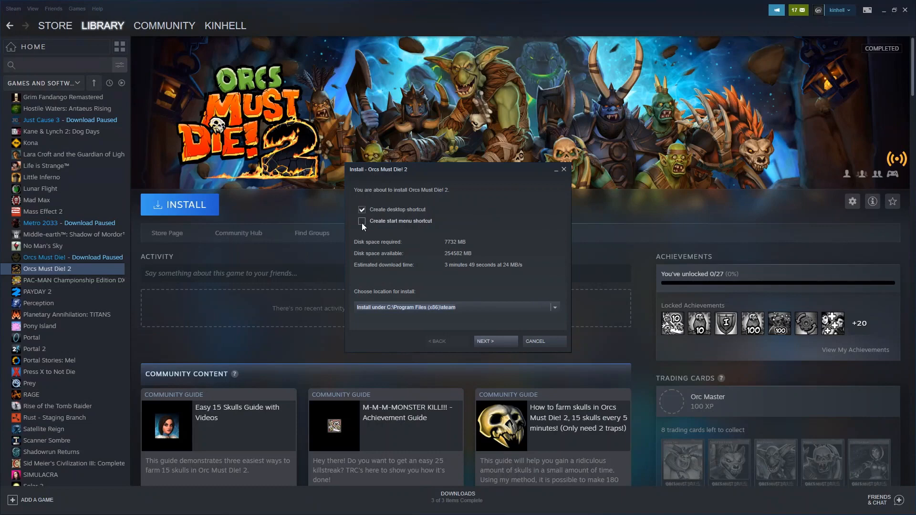
Install Orcs Must Die! 2 without a desktop shortcut and dismiss the missing-privileges error
click(362, 209)
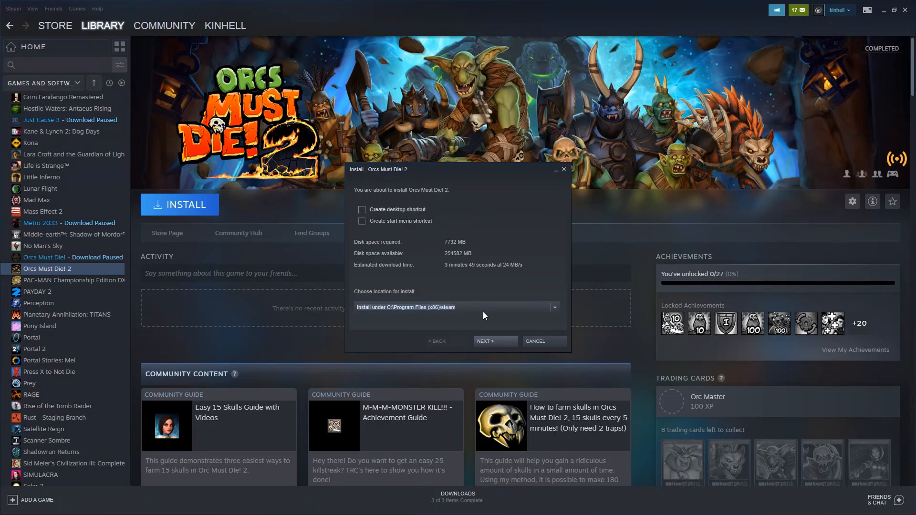
click(495, 342)
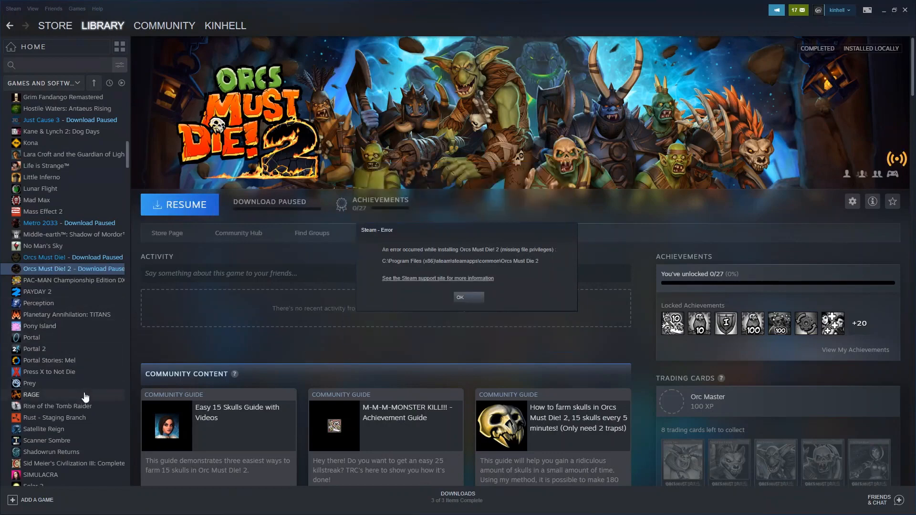
mouse_move(32, 339)
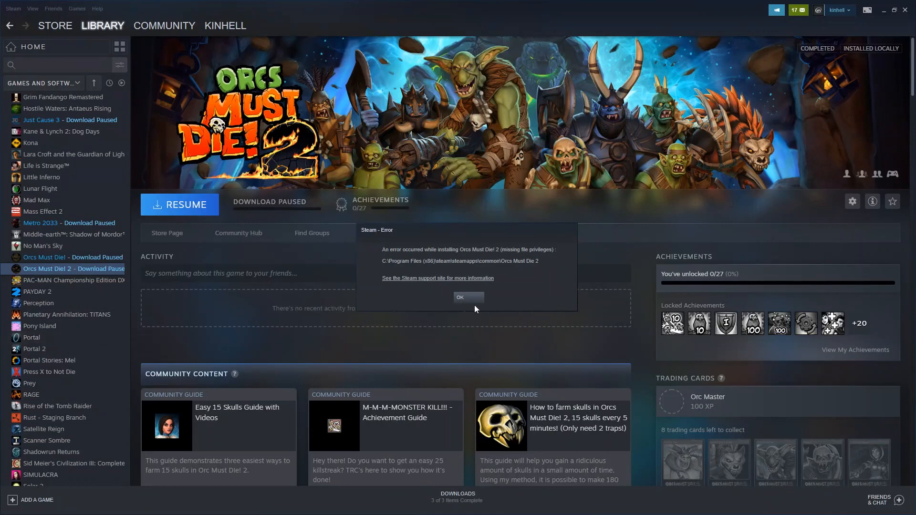
click(468, 297)
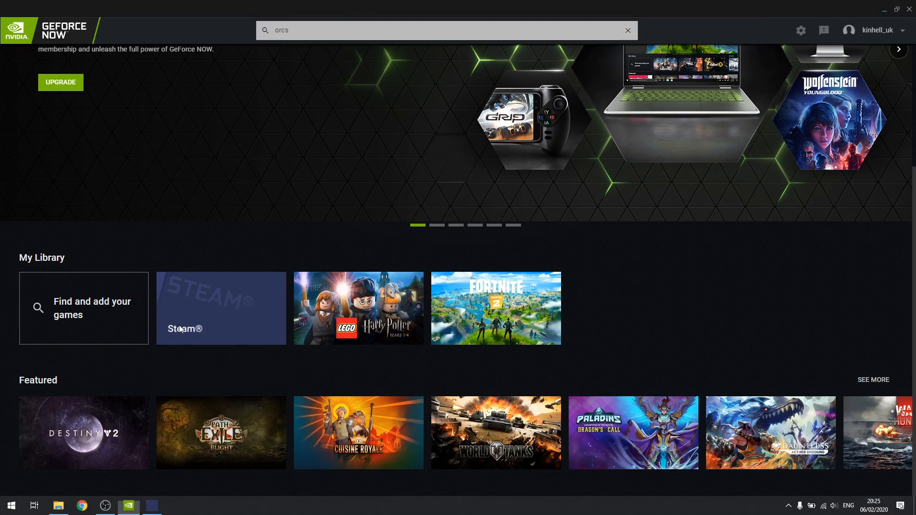
Find Pony Island, attempt its install, and dismiss the unsupported and missing-privileges errors
text(por)
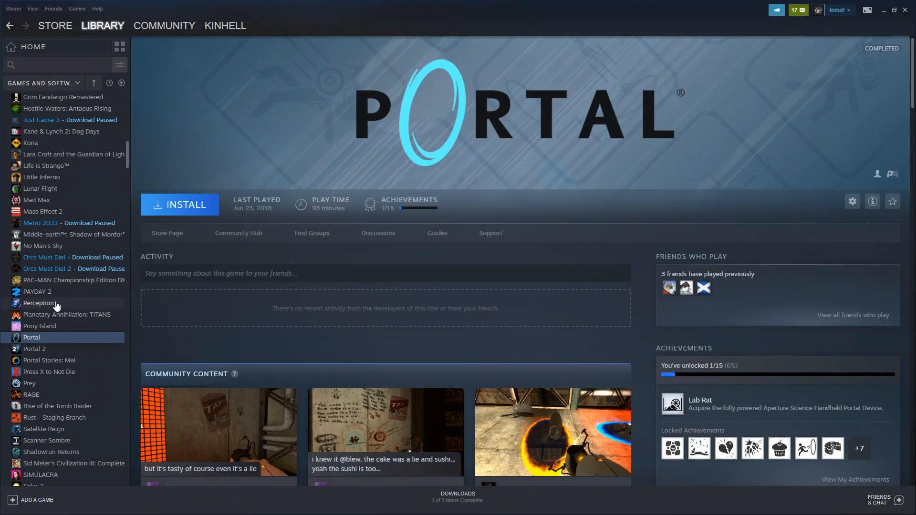
click(39, 326)
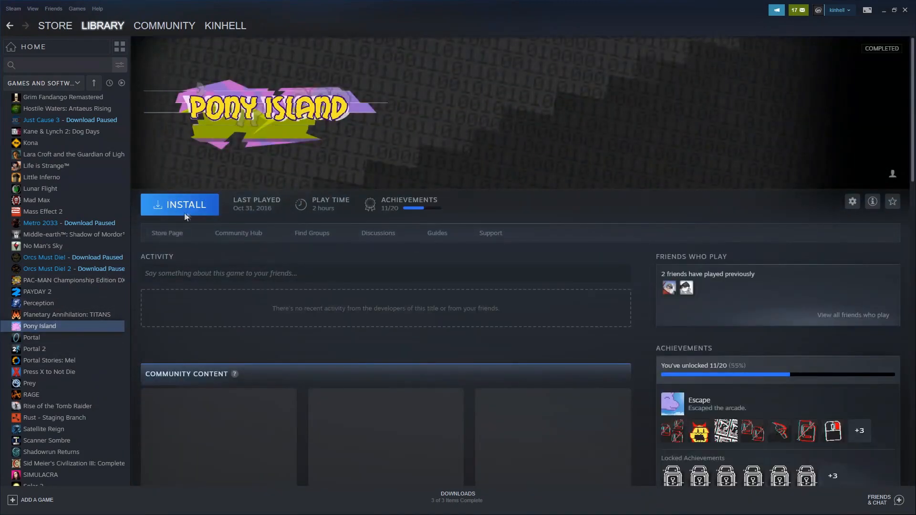
click(179, 205)
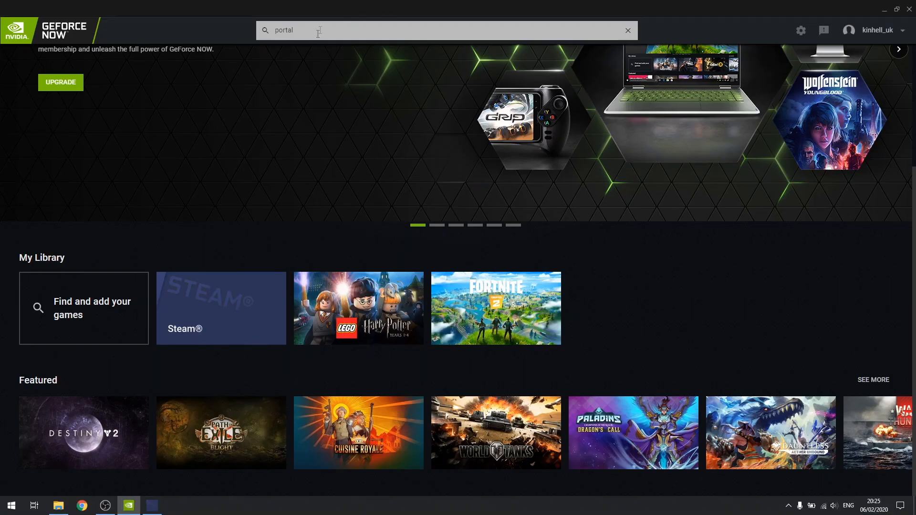
text(pony)
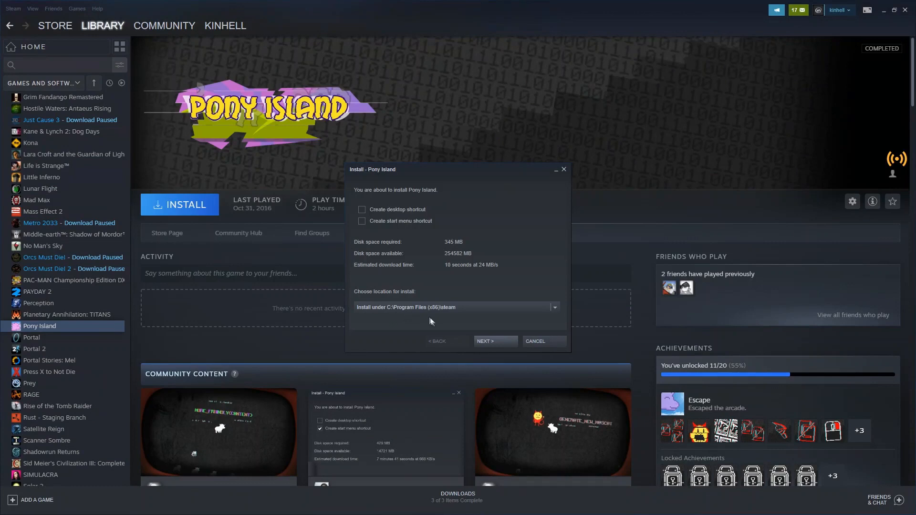
click(495, 341)
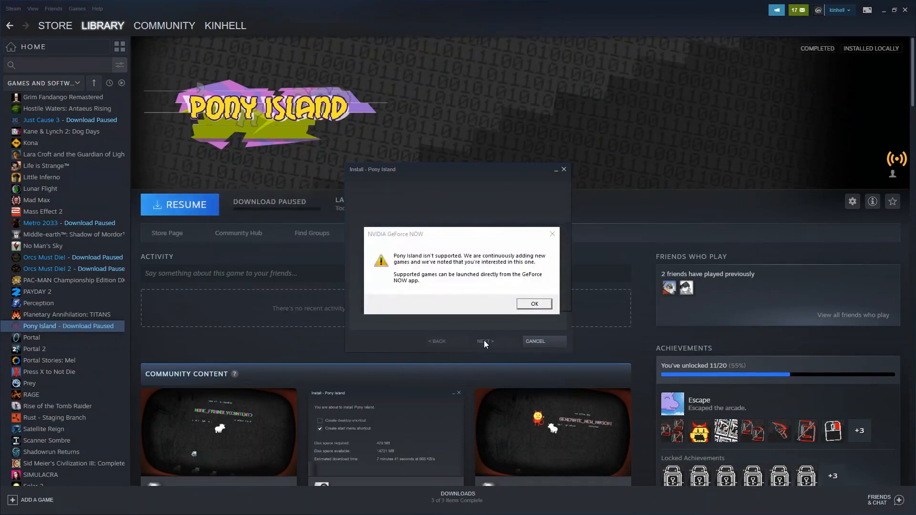
click(533, 304)
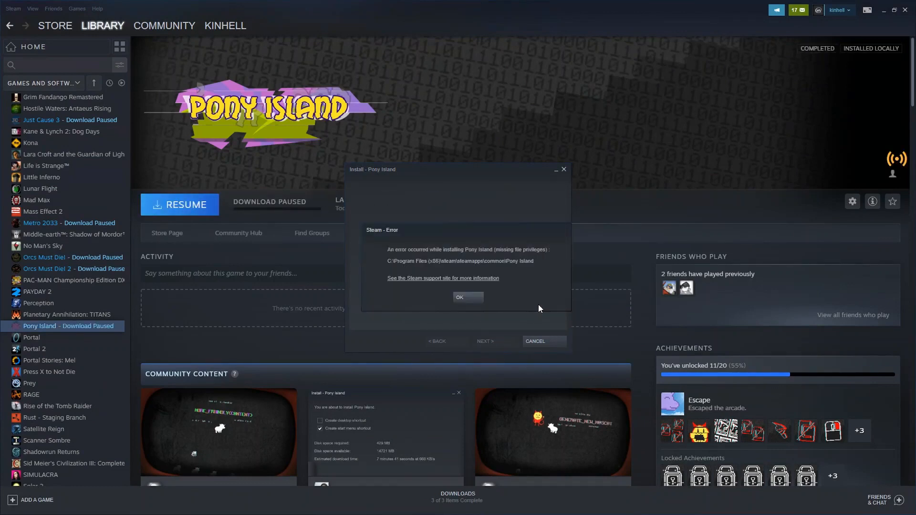
click(459, 297)
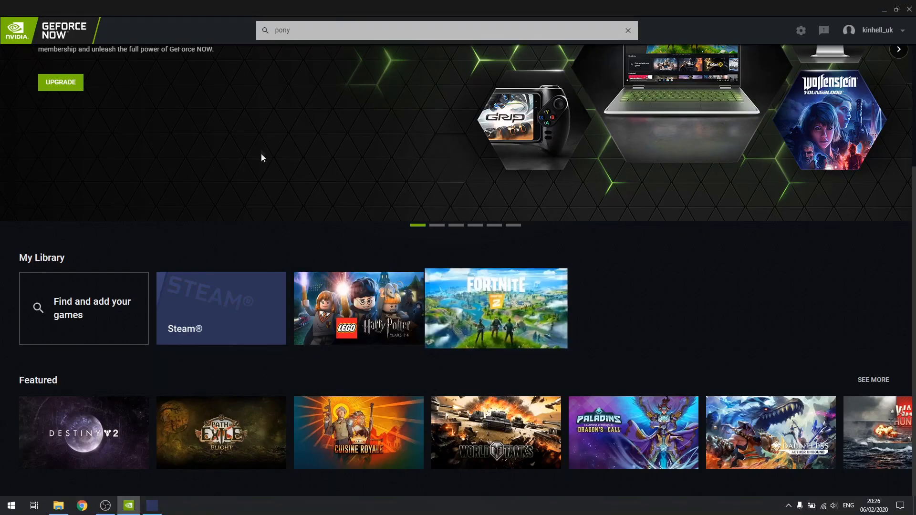
Search the GeForce NOW catalogue for 'epic' Epic Games titles, then clear the search box
text(epic)
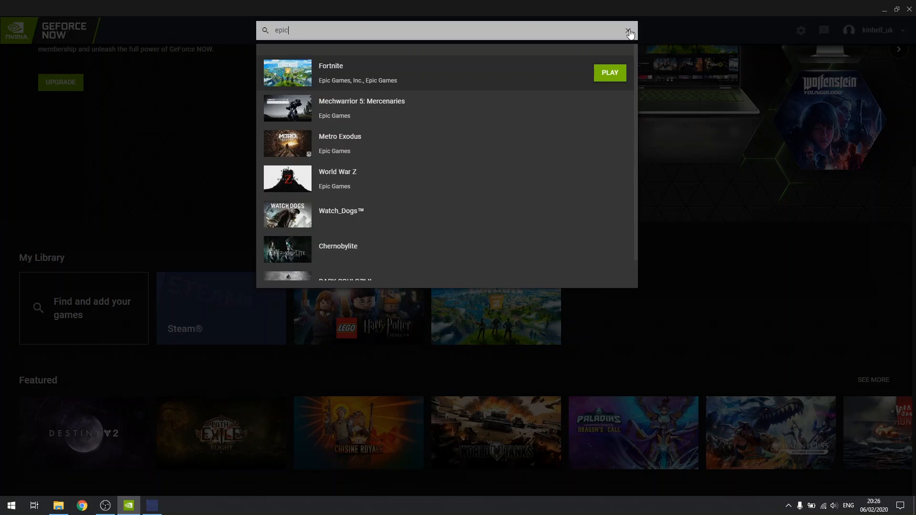
click(629, 31)
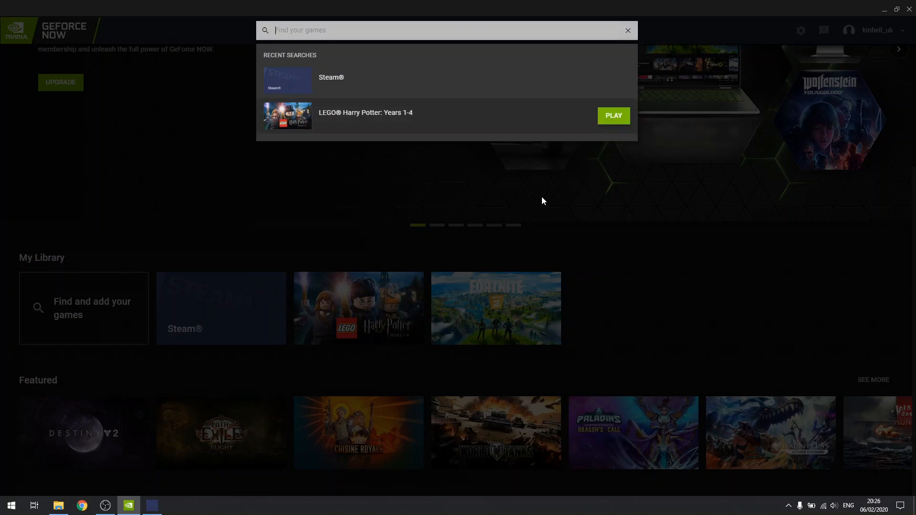